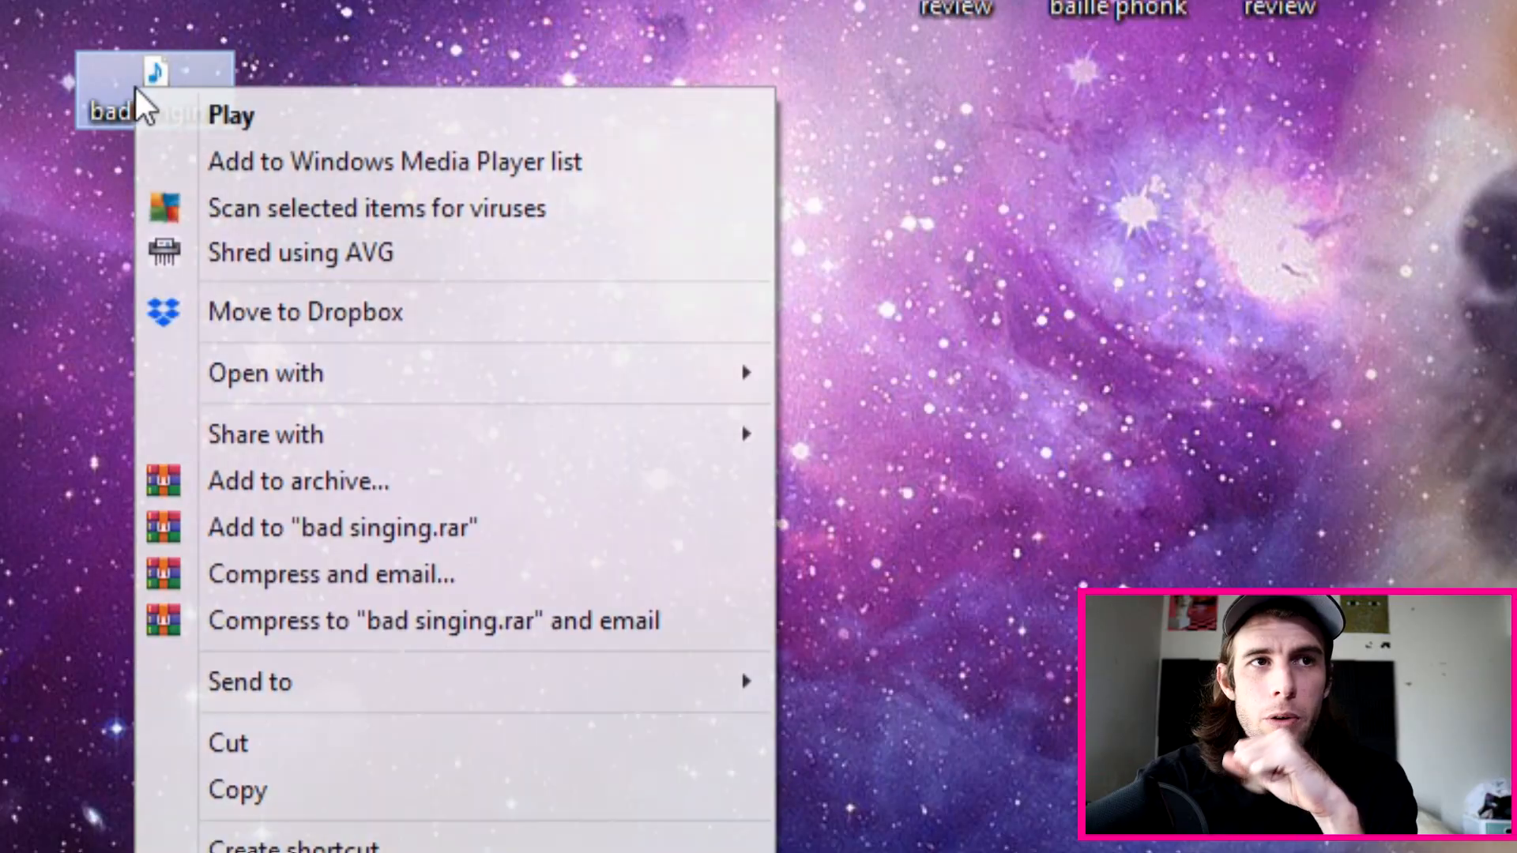
pyautogui.moveTo(266, 373)
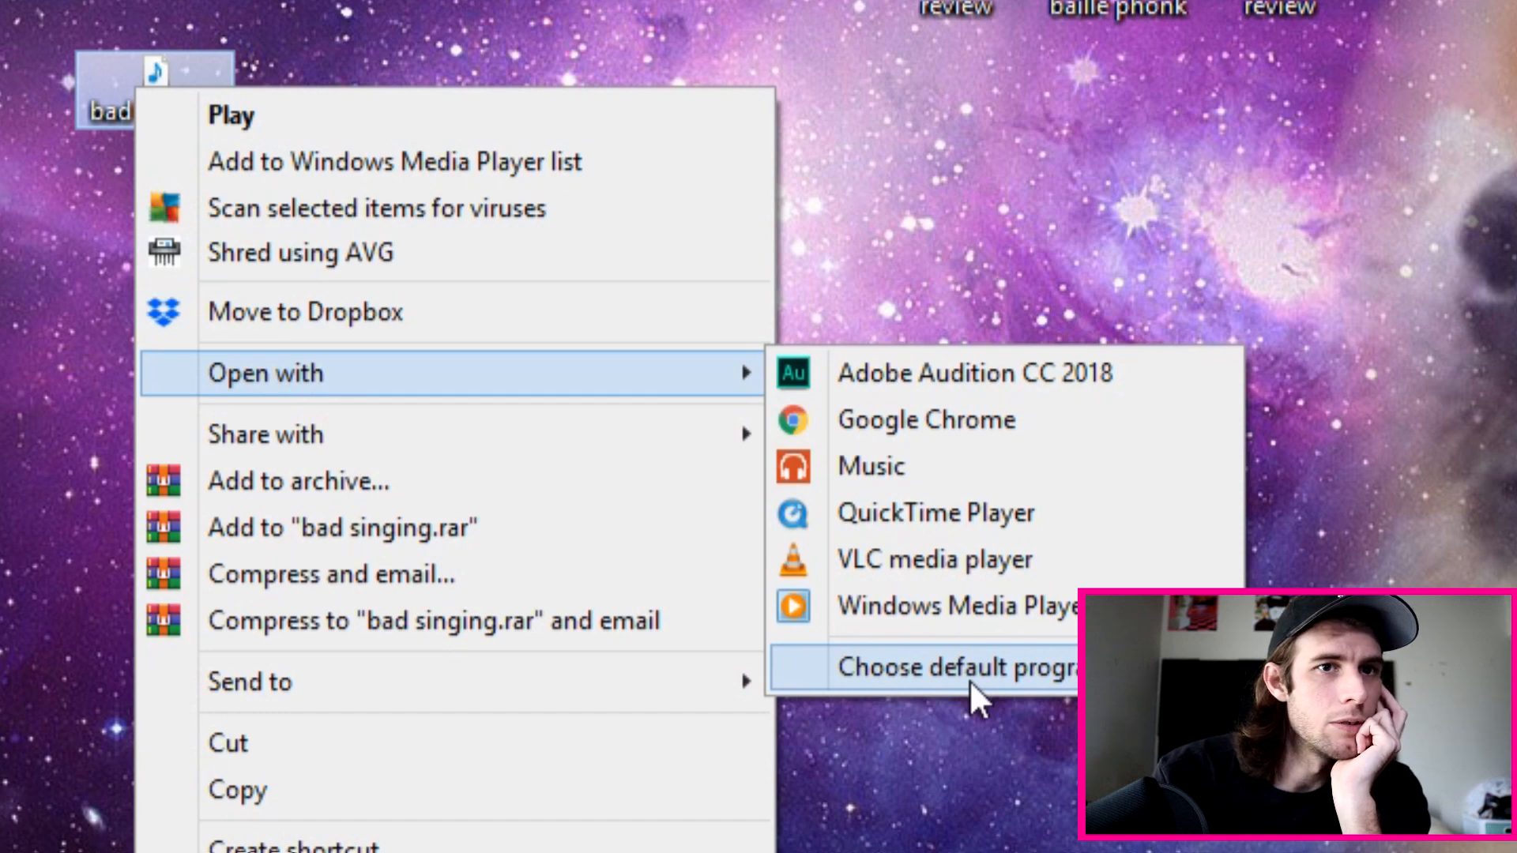
# Step: Choose Melodyne Studio as the program to open the 'bad singing' file
pyautogui.click(953, 667)
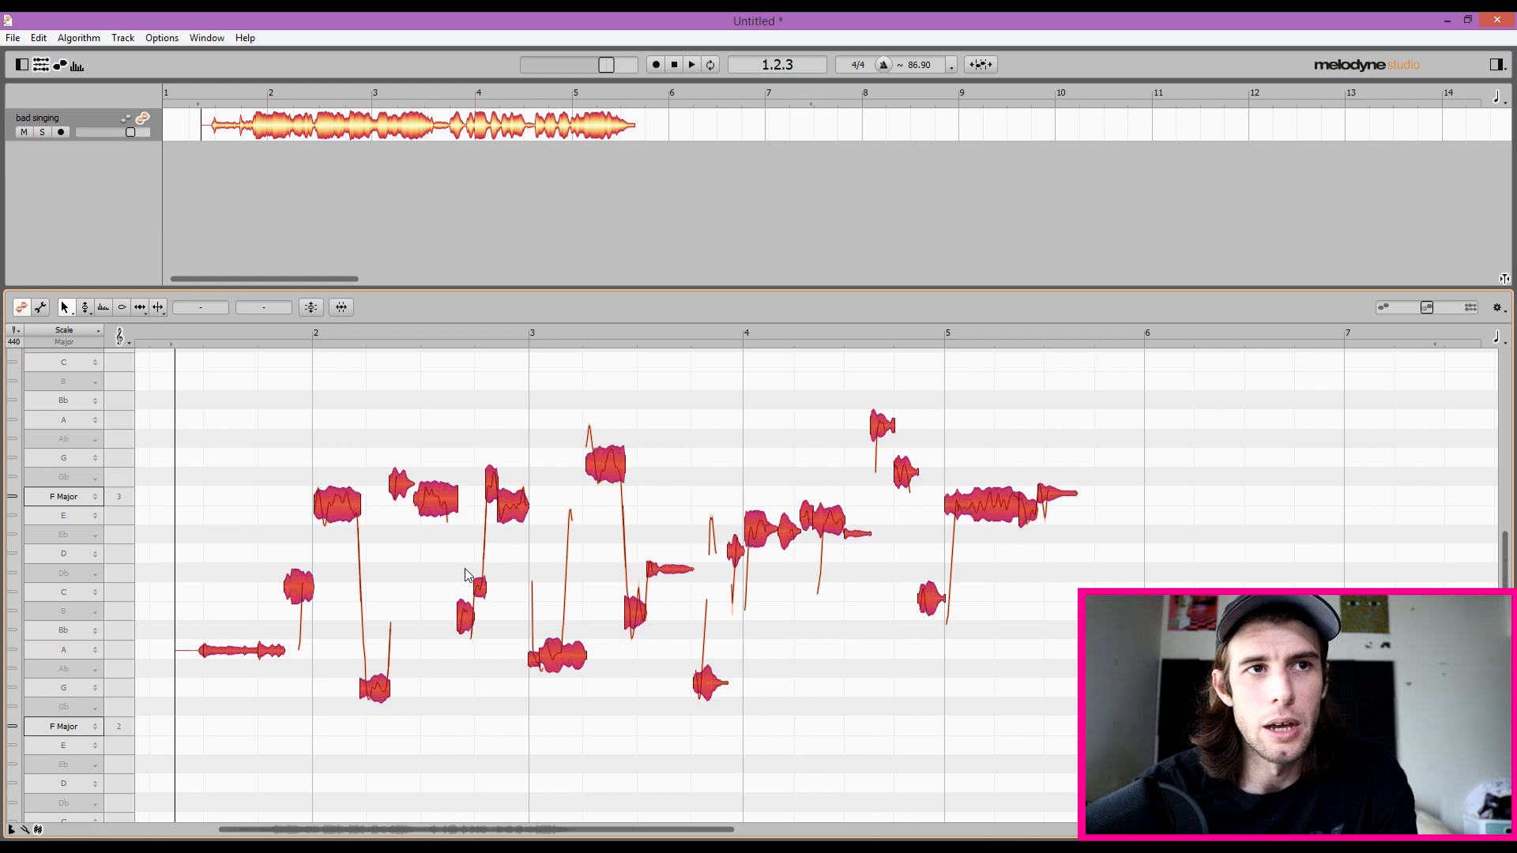
# Step: Confirm the Melodic algorithm and change the project scale from F Major to E Minor
pyautogui.click(79, 38)
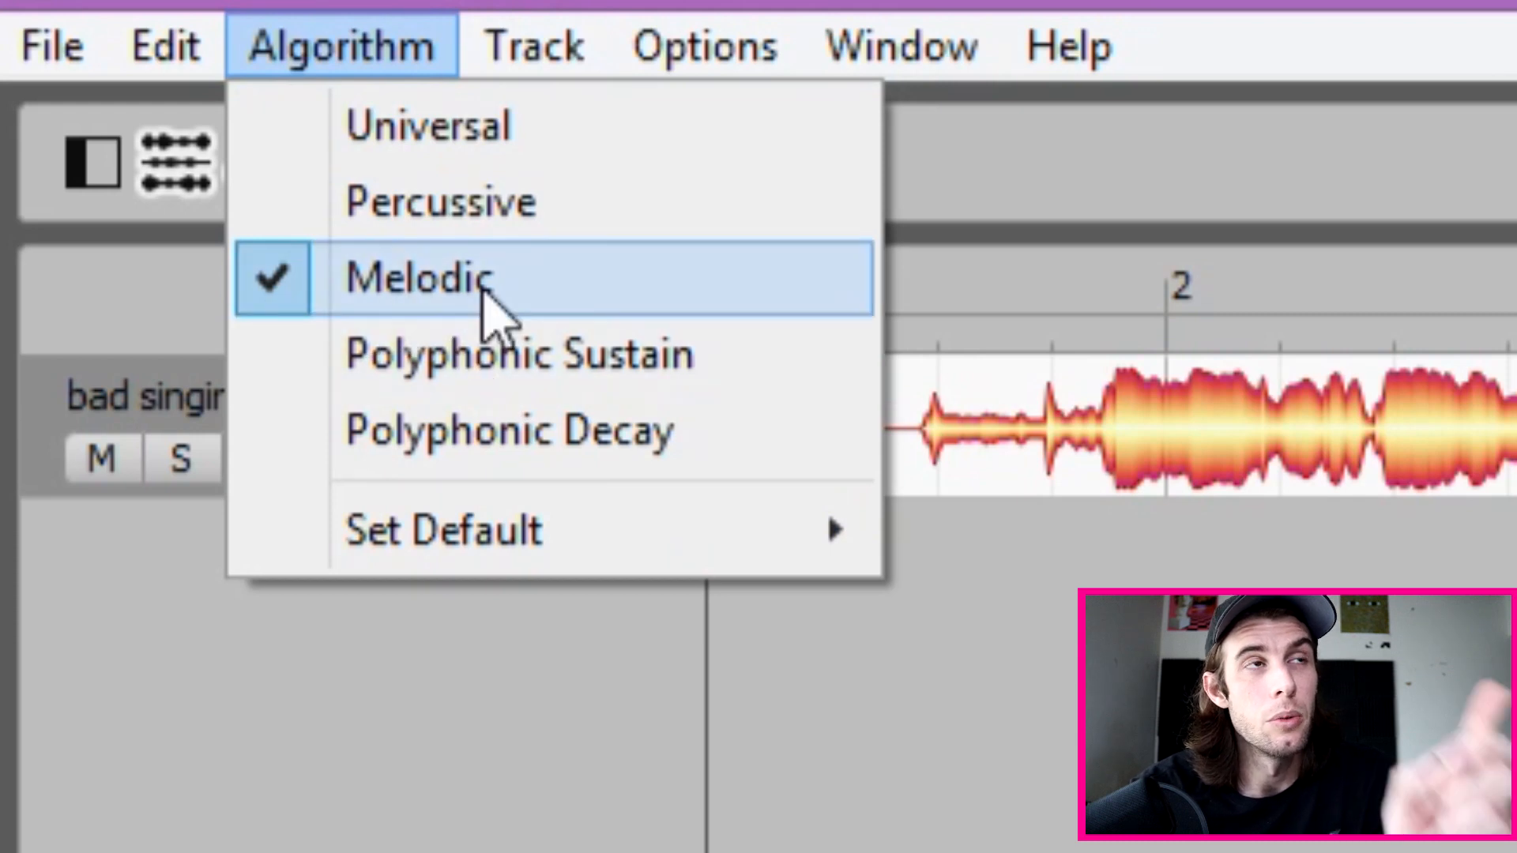
pyautogui.moveTo(537, 367)
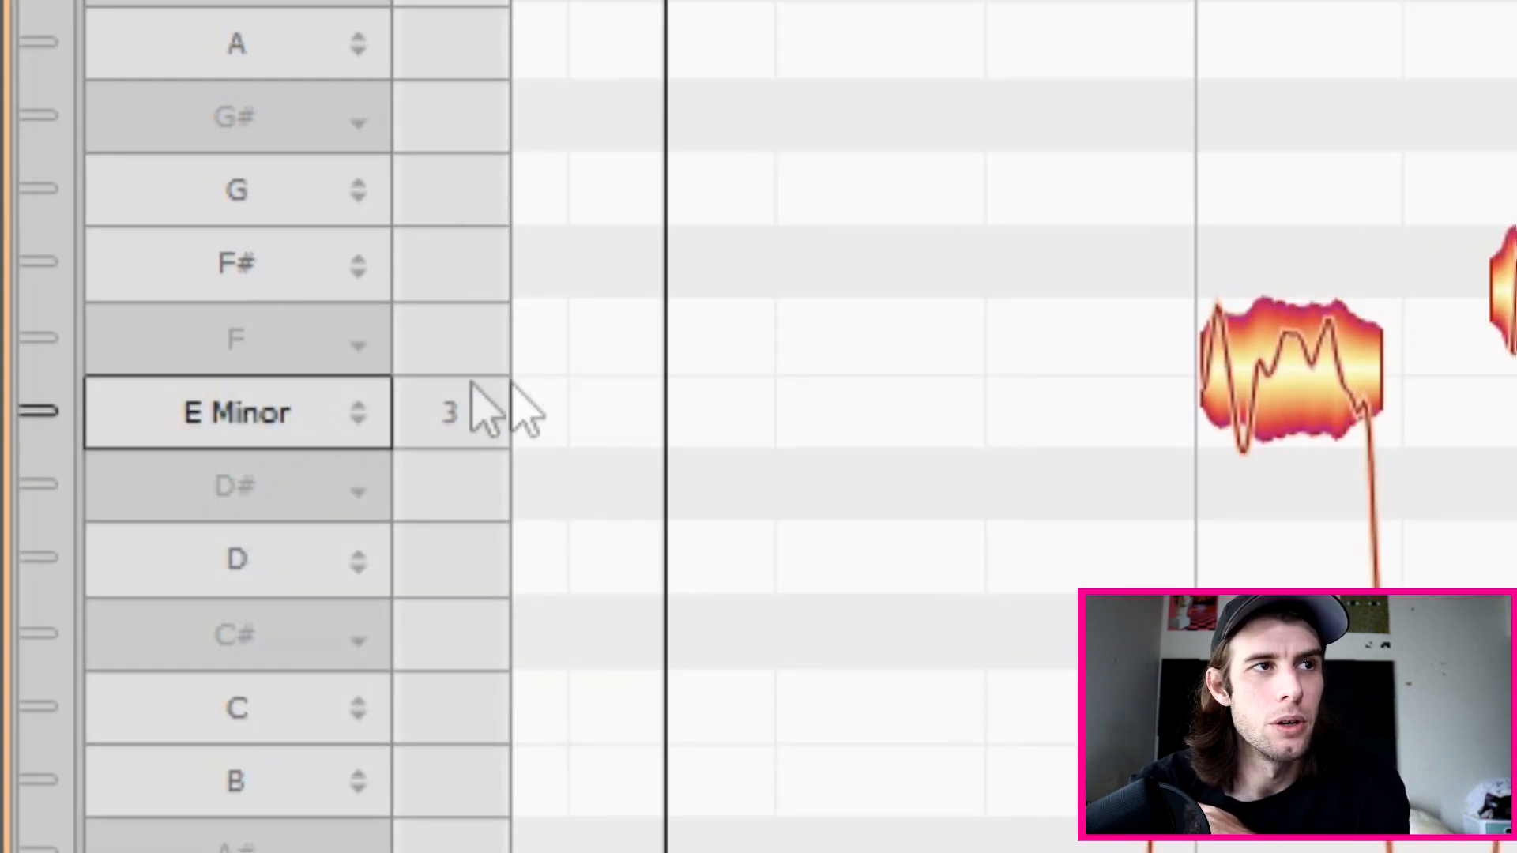
pyautogui.click(236, 412)
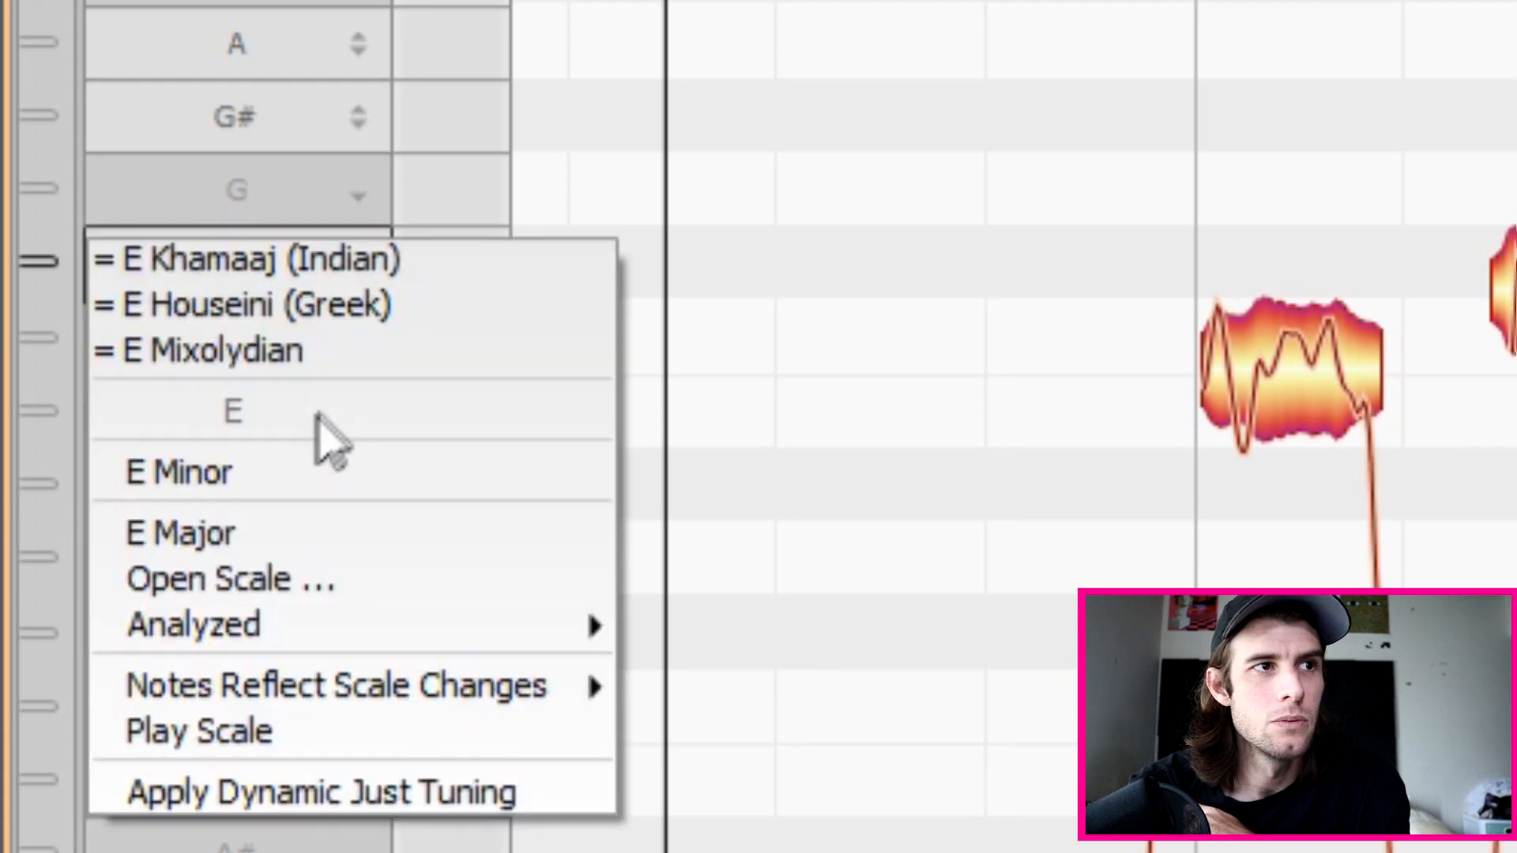
pyautogui.click(178, 473)
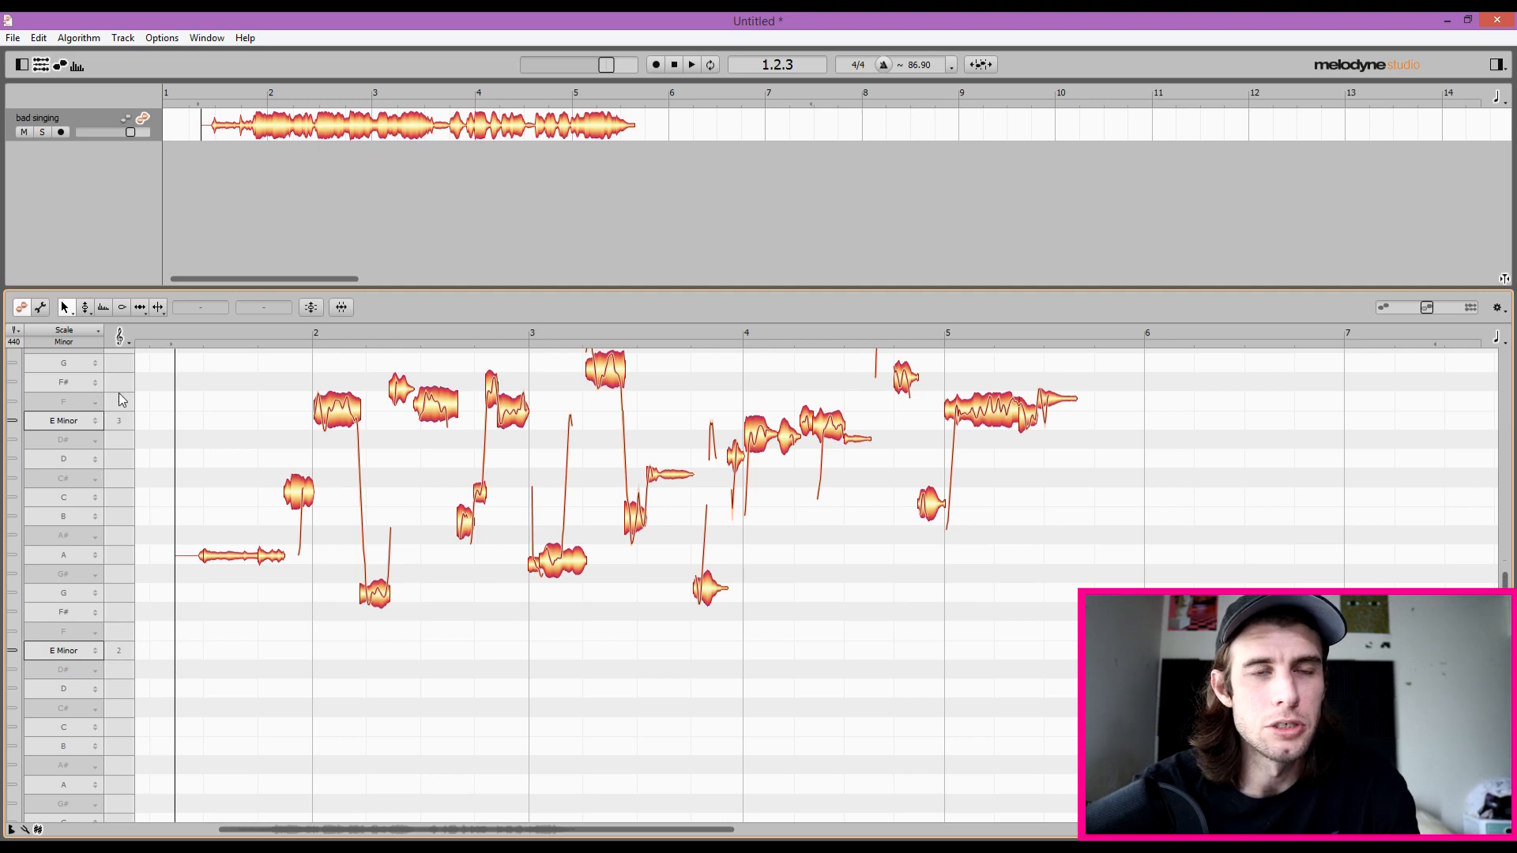
# Step: Apply Correct Pitch to all notes at 100% center and drift, snapped to E Minor
pyautogui.press('ctrl+a')
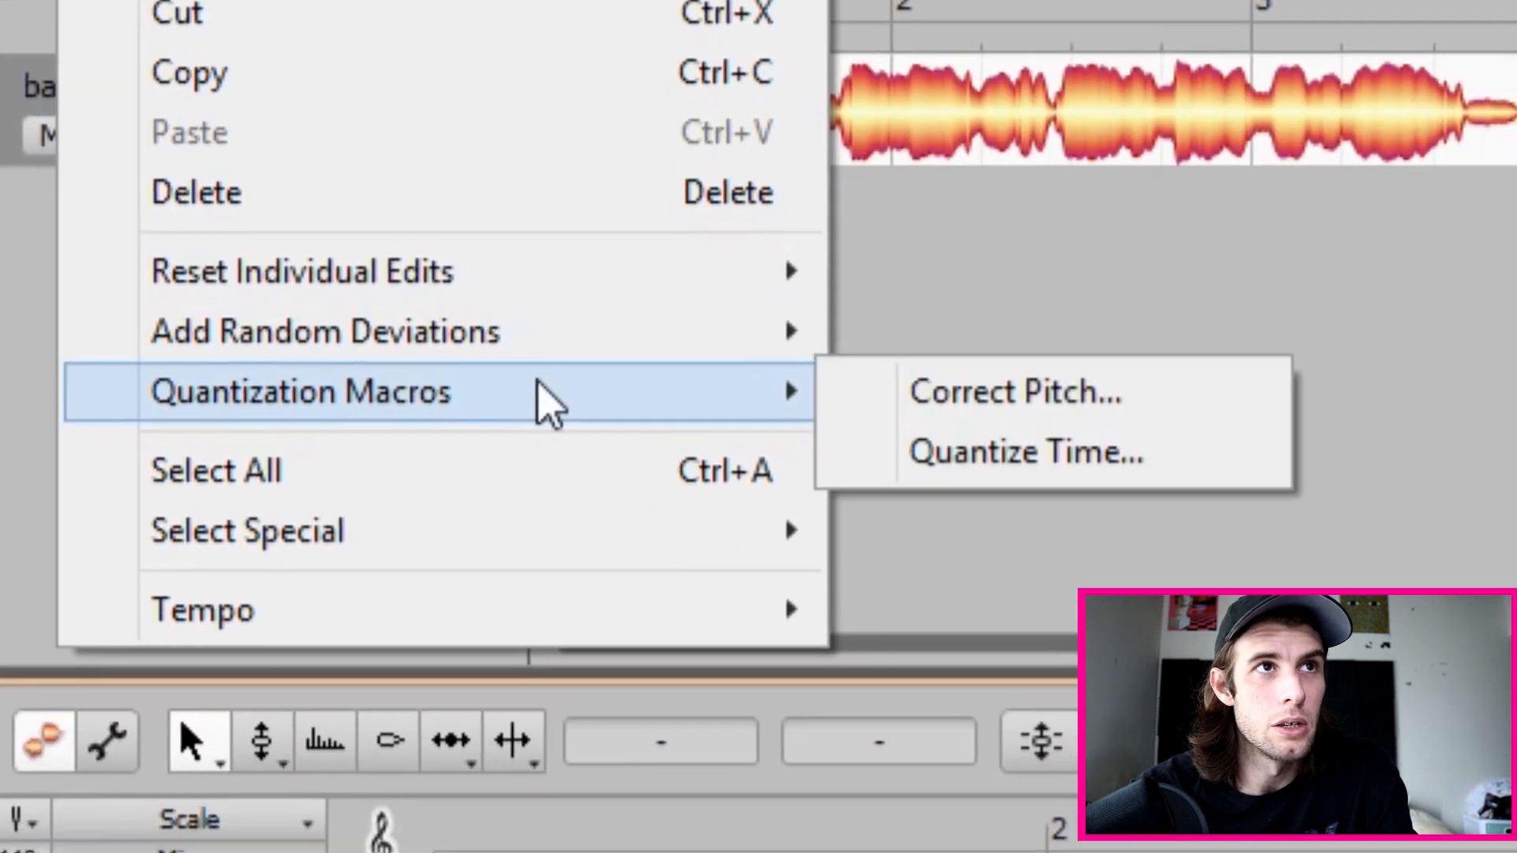
pyautogui.click(1013, 392)
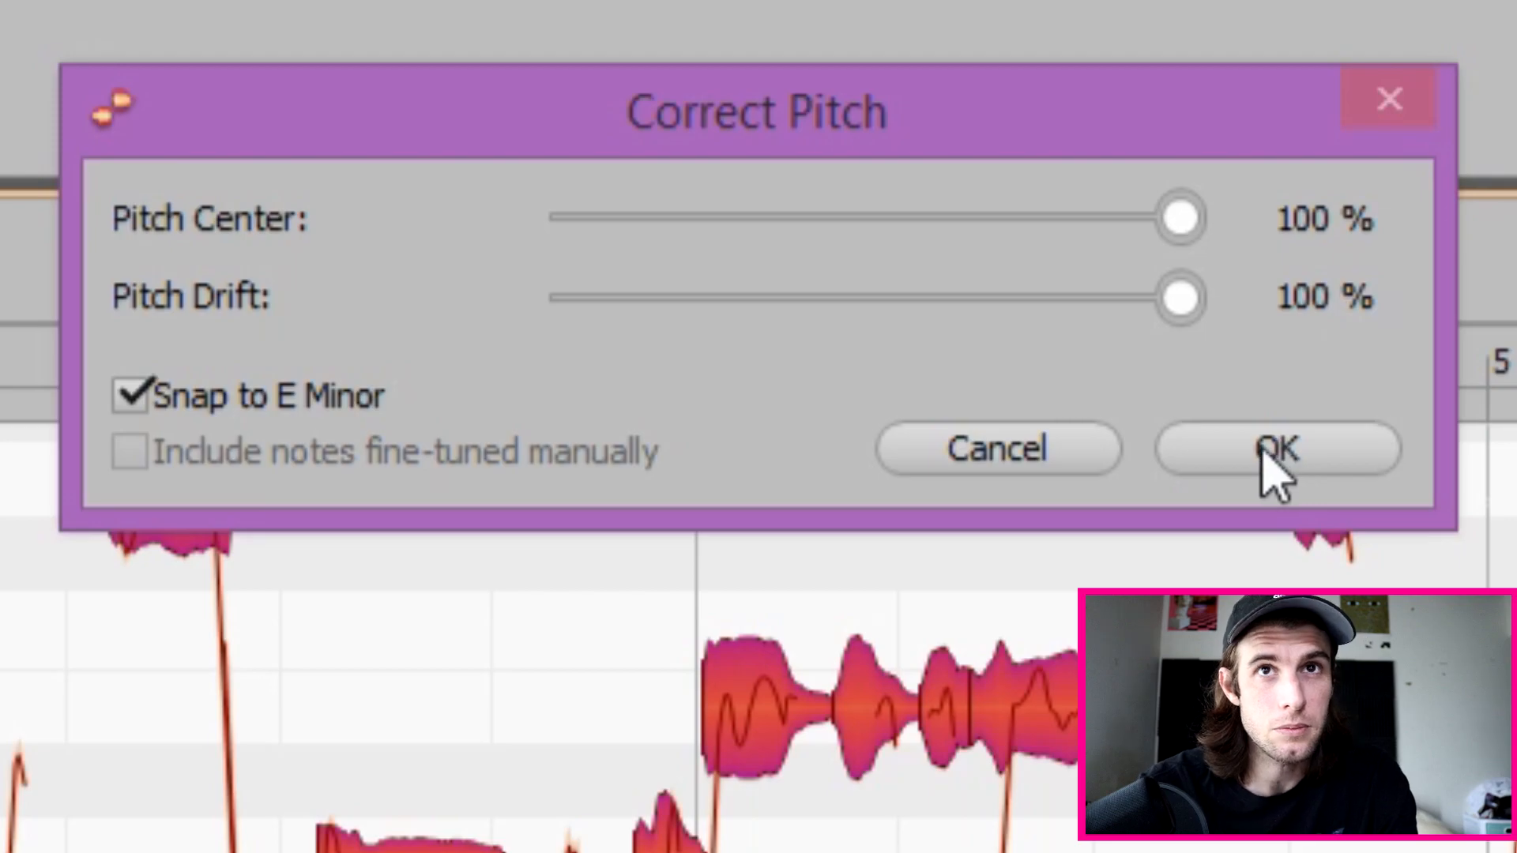
pyautogui.click(1277, 448)
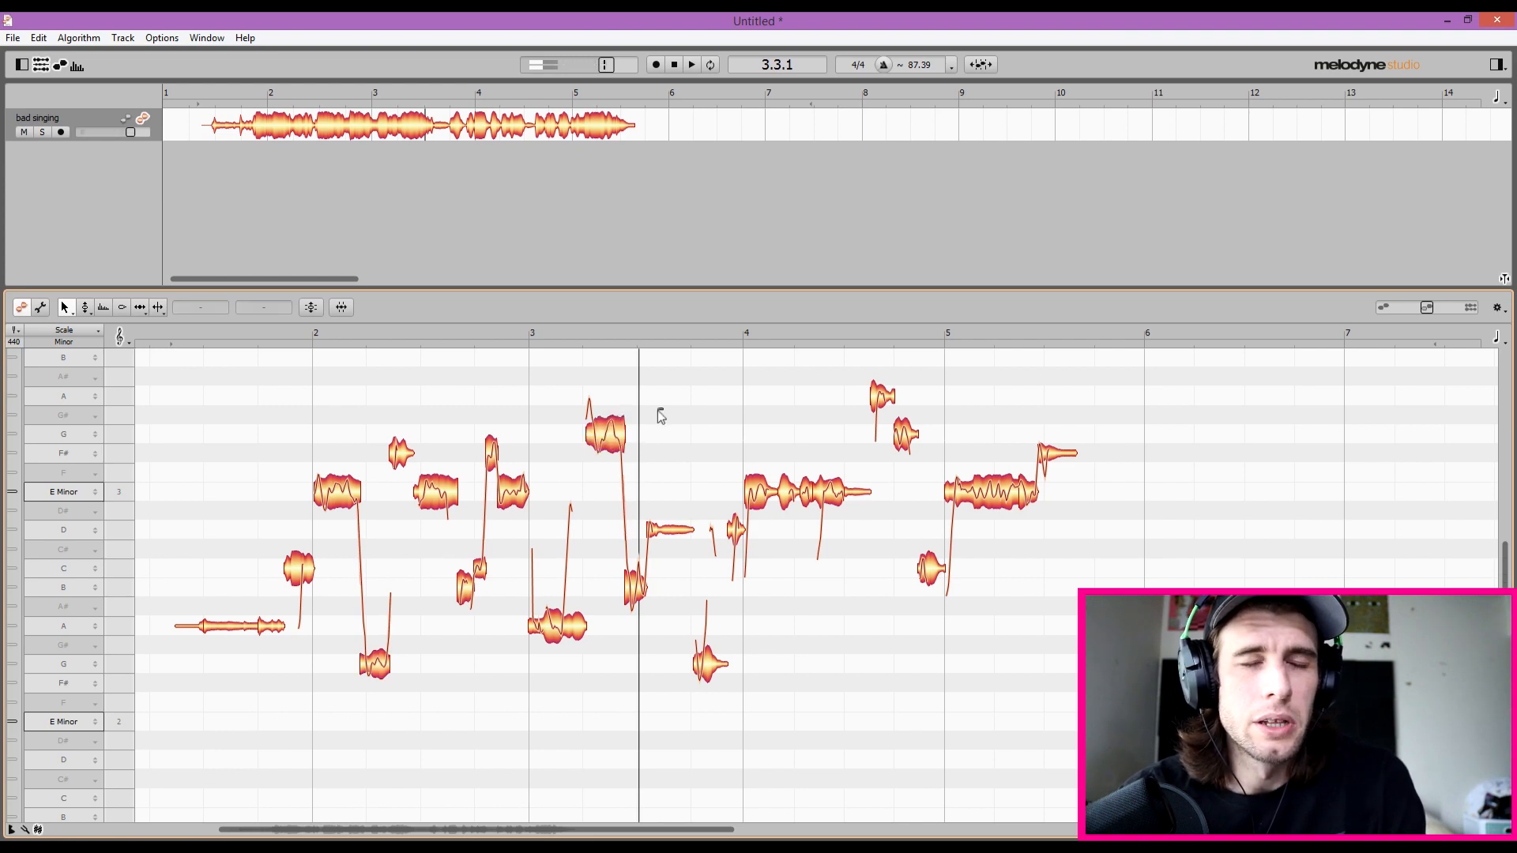
# Step: Drag the misplaced G3 note before bar 4 down to E3
pyautogui.click(604, 434)
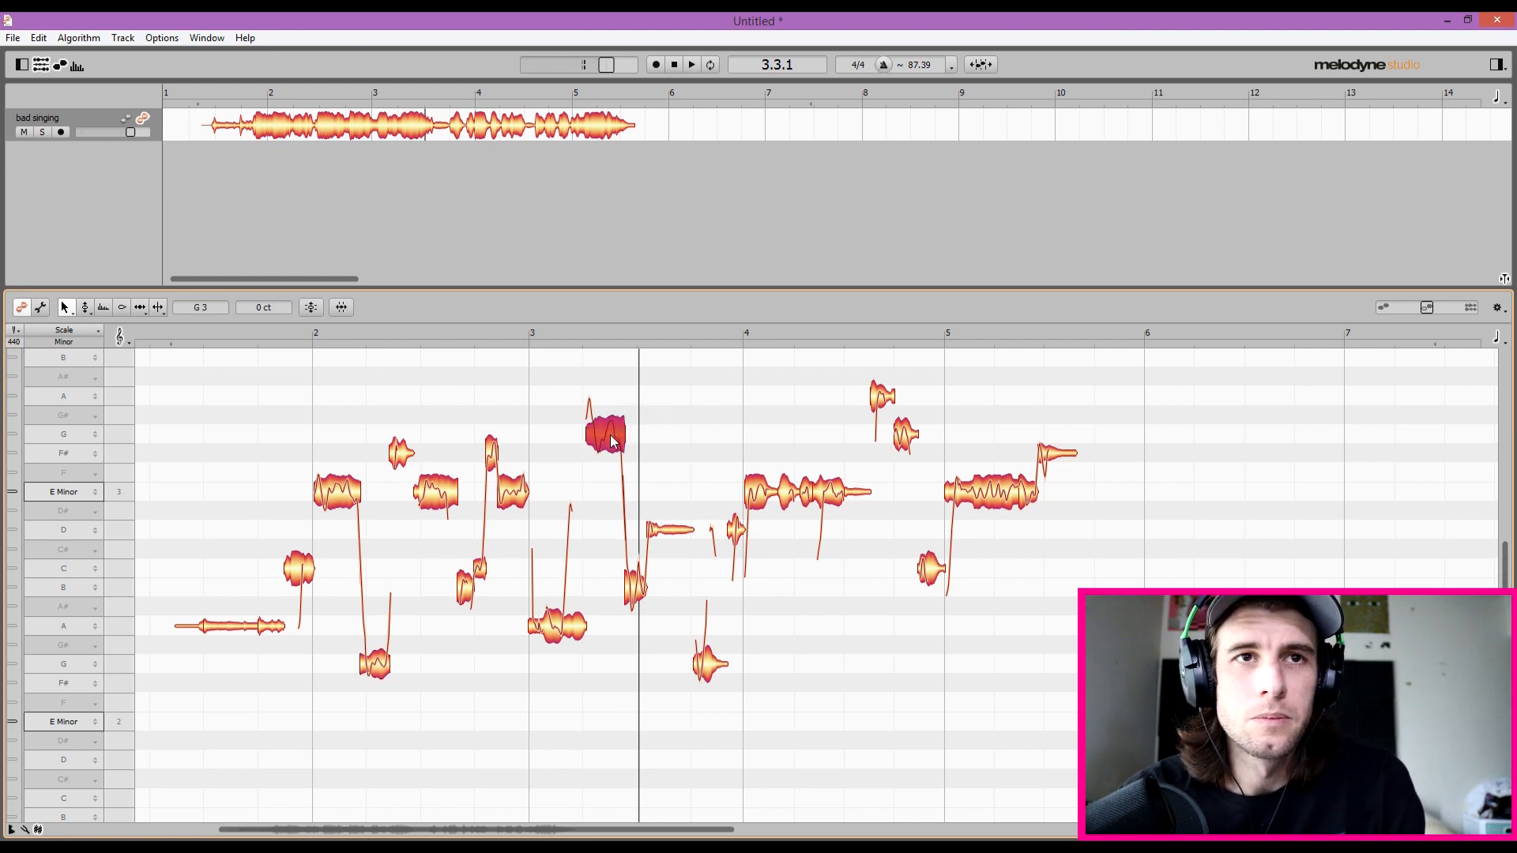
pyautogui.moveTo(605, 431); pyautogui.dragTo(605, 474)
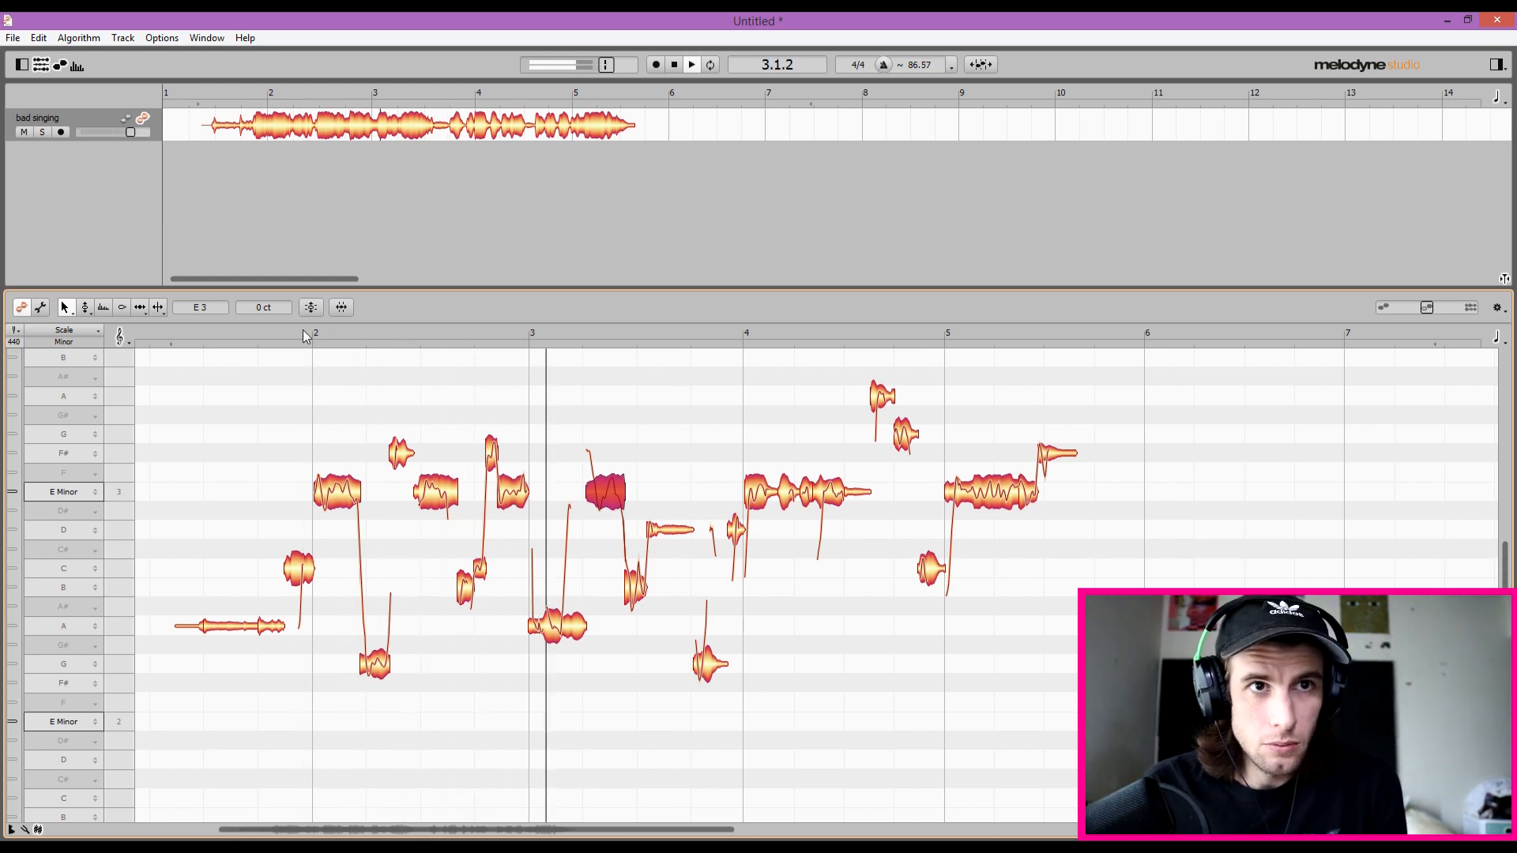
pyautogui.rightClick(1016, 445)
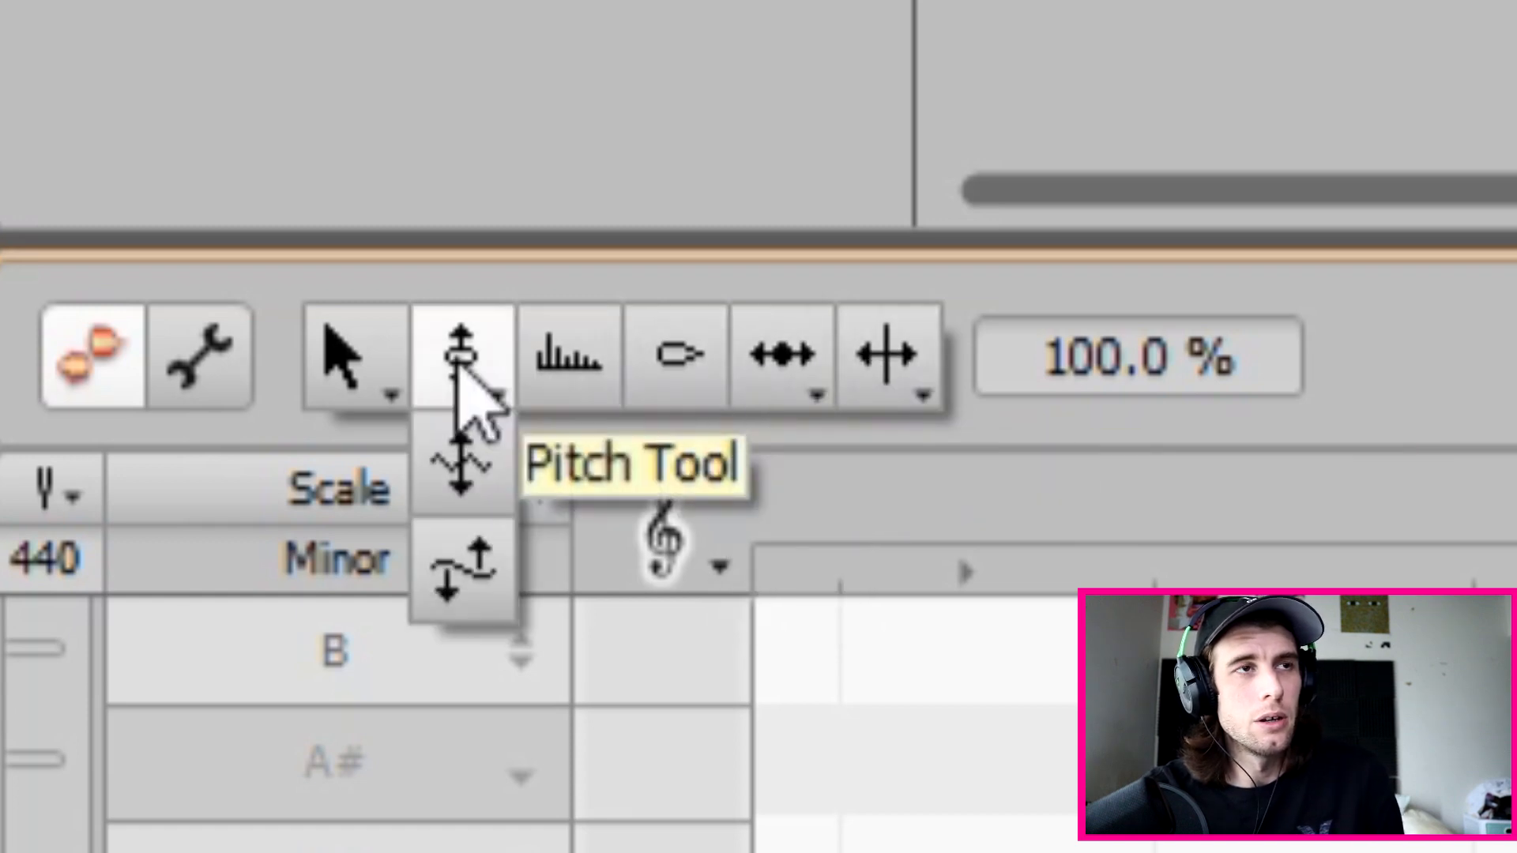
pyautogui.moveTo(488, 455)
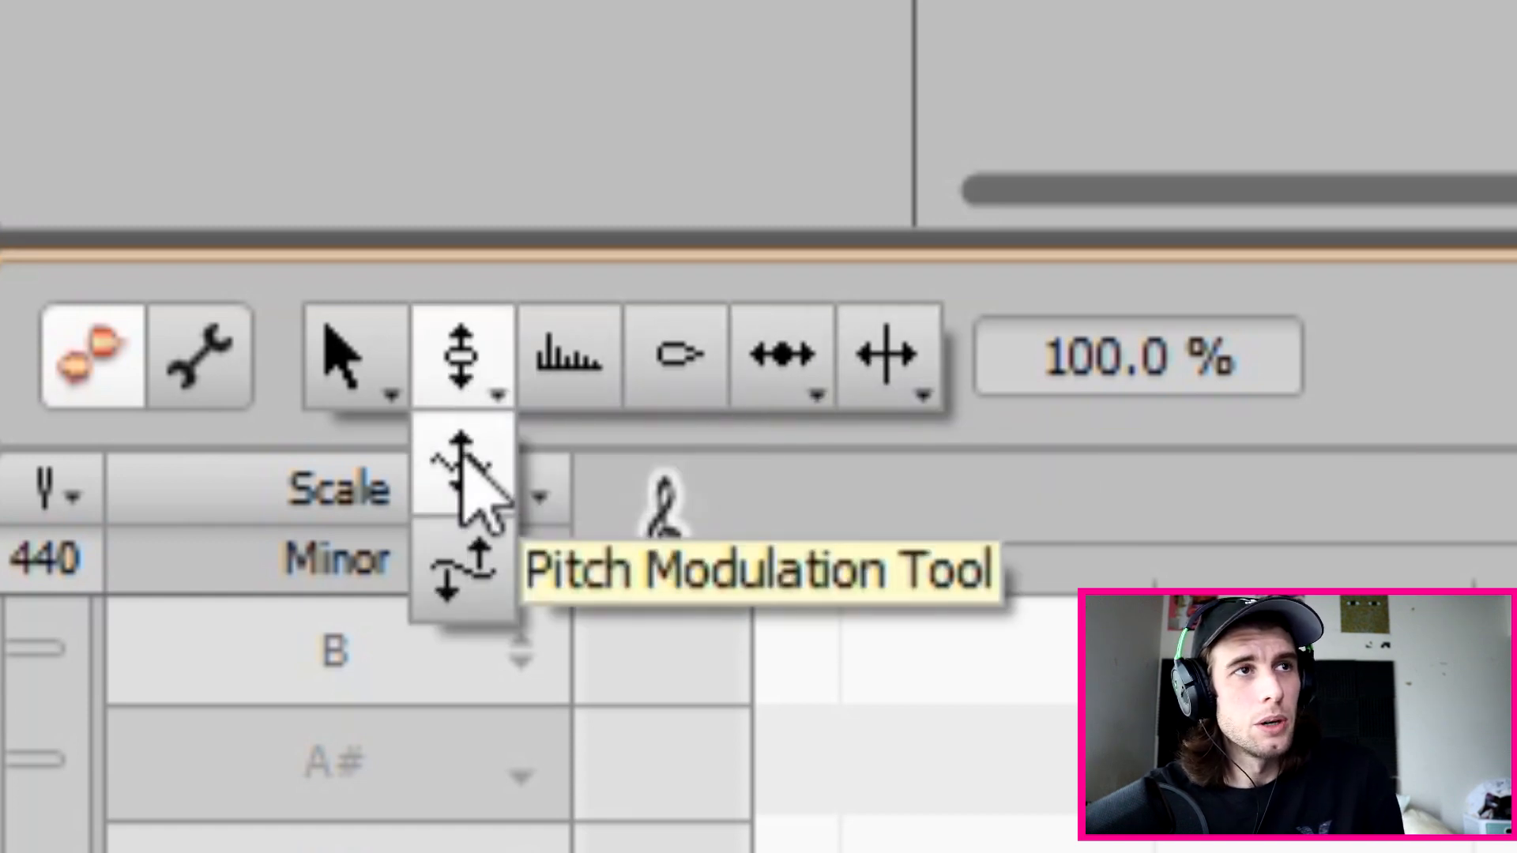
pyautogui.moveTo(460, 580)
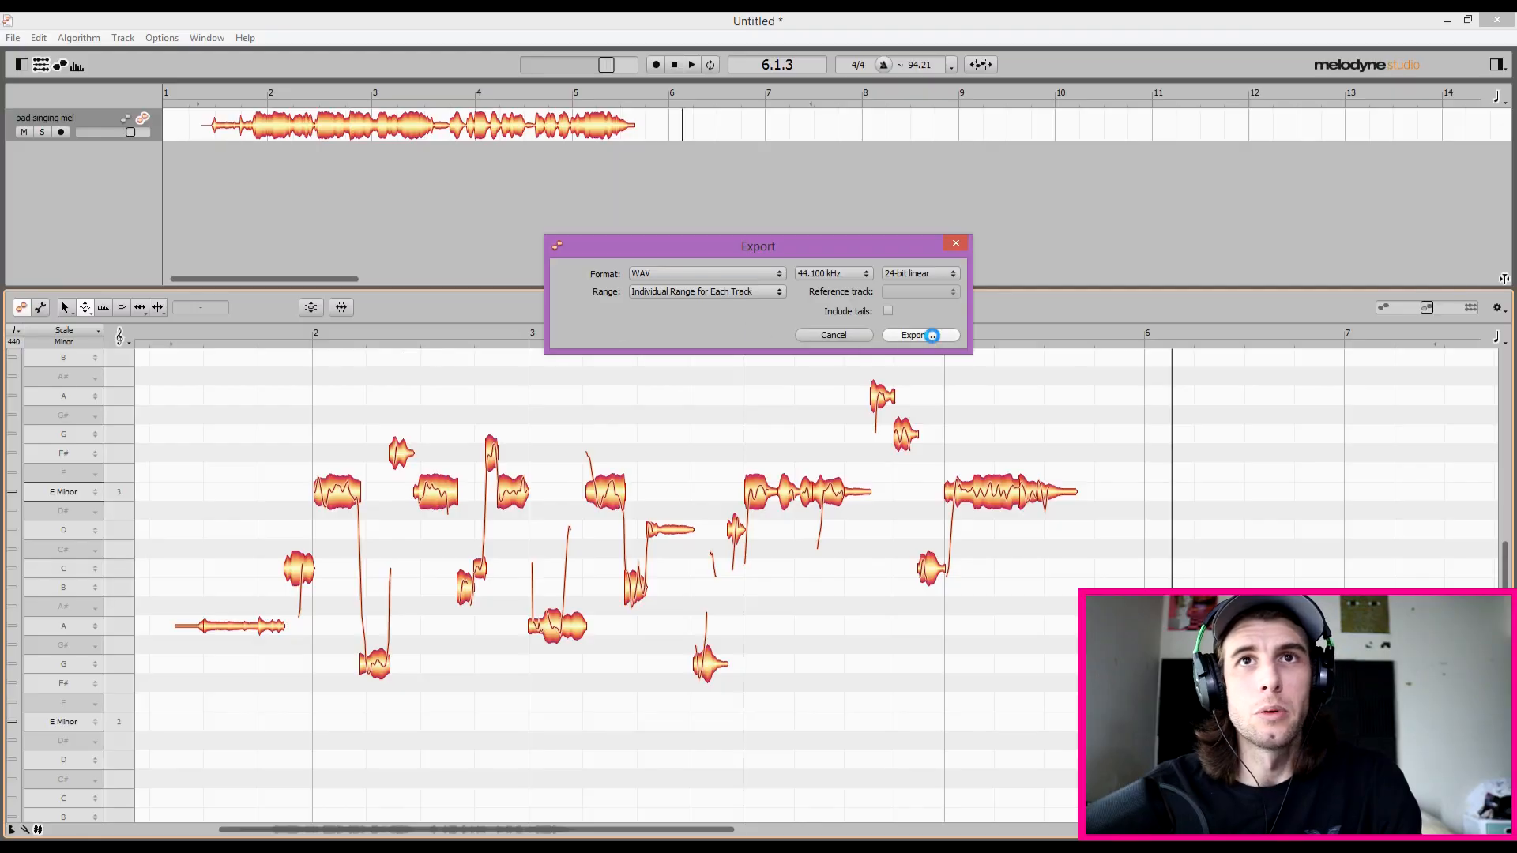
# Step: Export the tuned vocal as a 24-bit 44.1 kHz WAV to the chosen folder
pyautogui.click(914, 335)
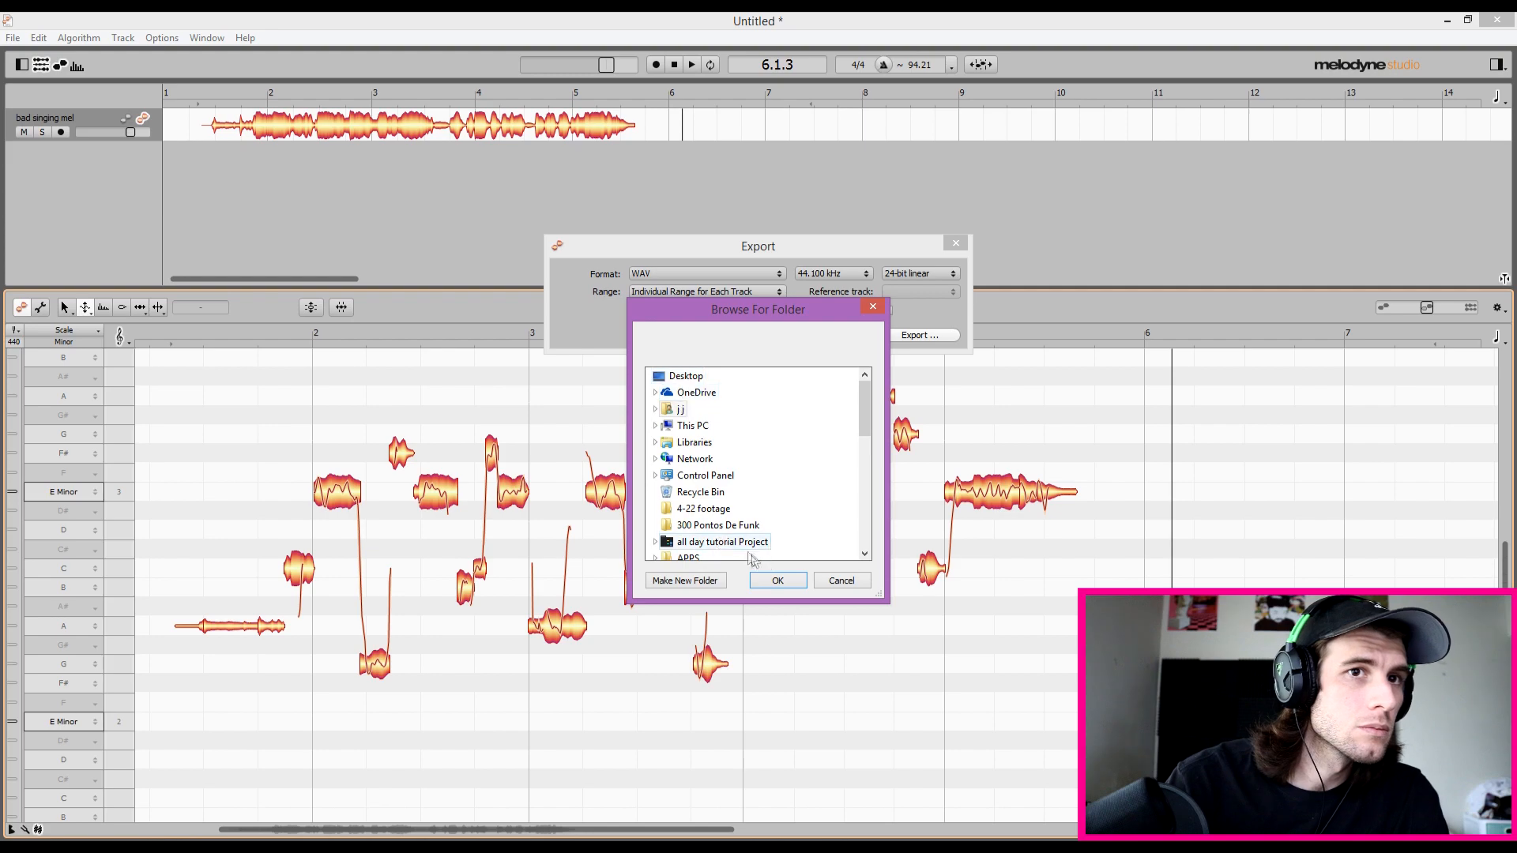
pyautogui.click(840, 581)
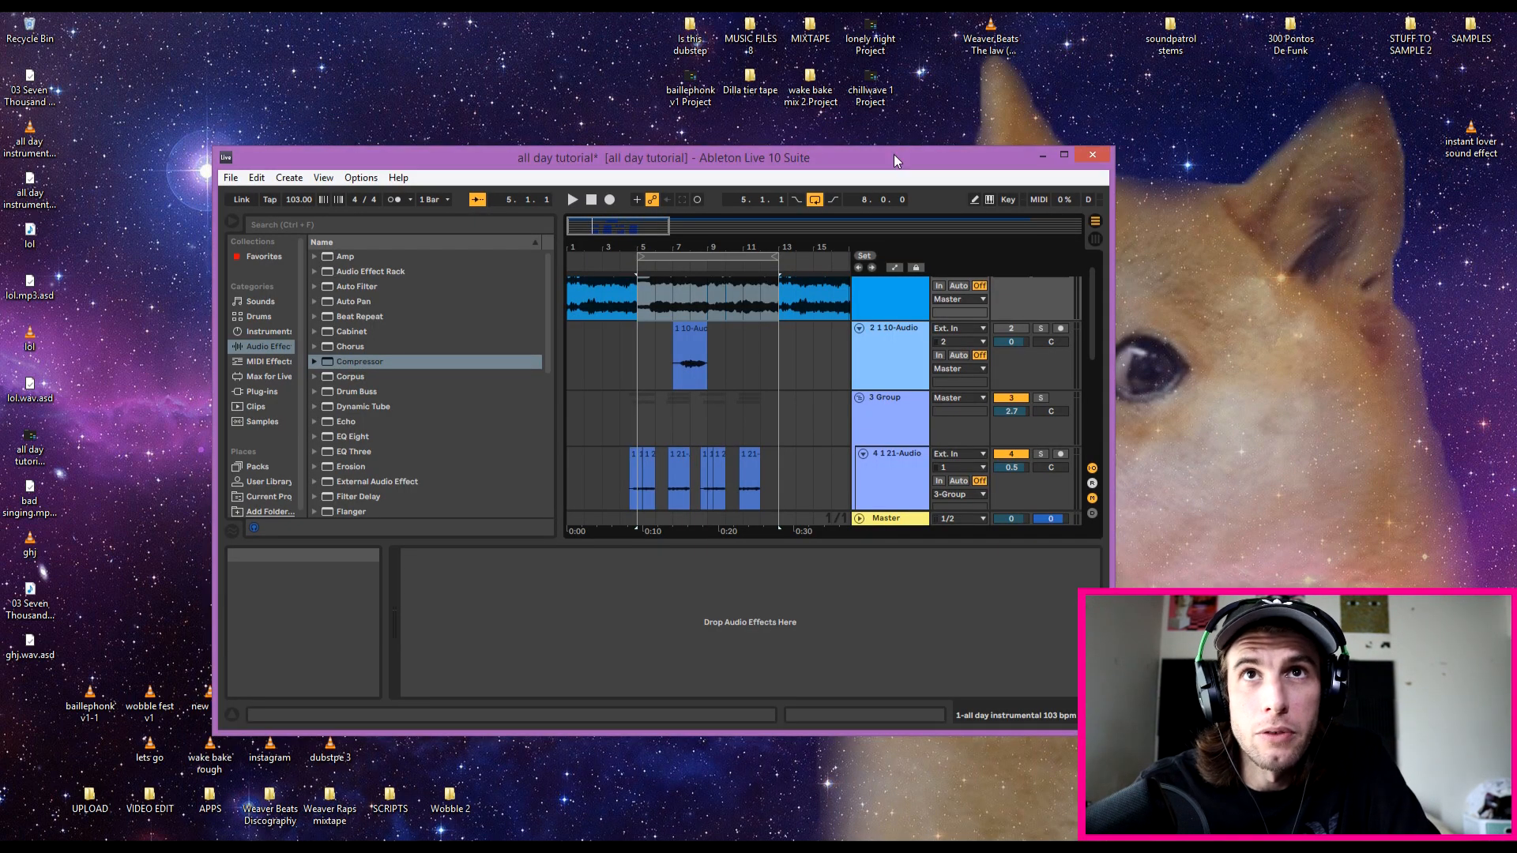
# Step: Show the installed Plug-ins category in Ableton's browser
pyautogui.rightClick(498, 126)
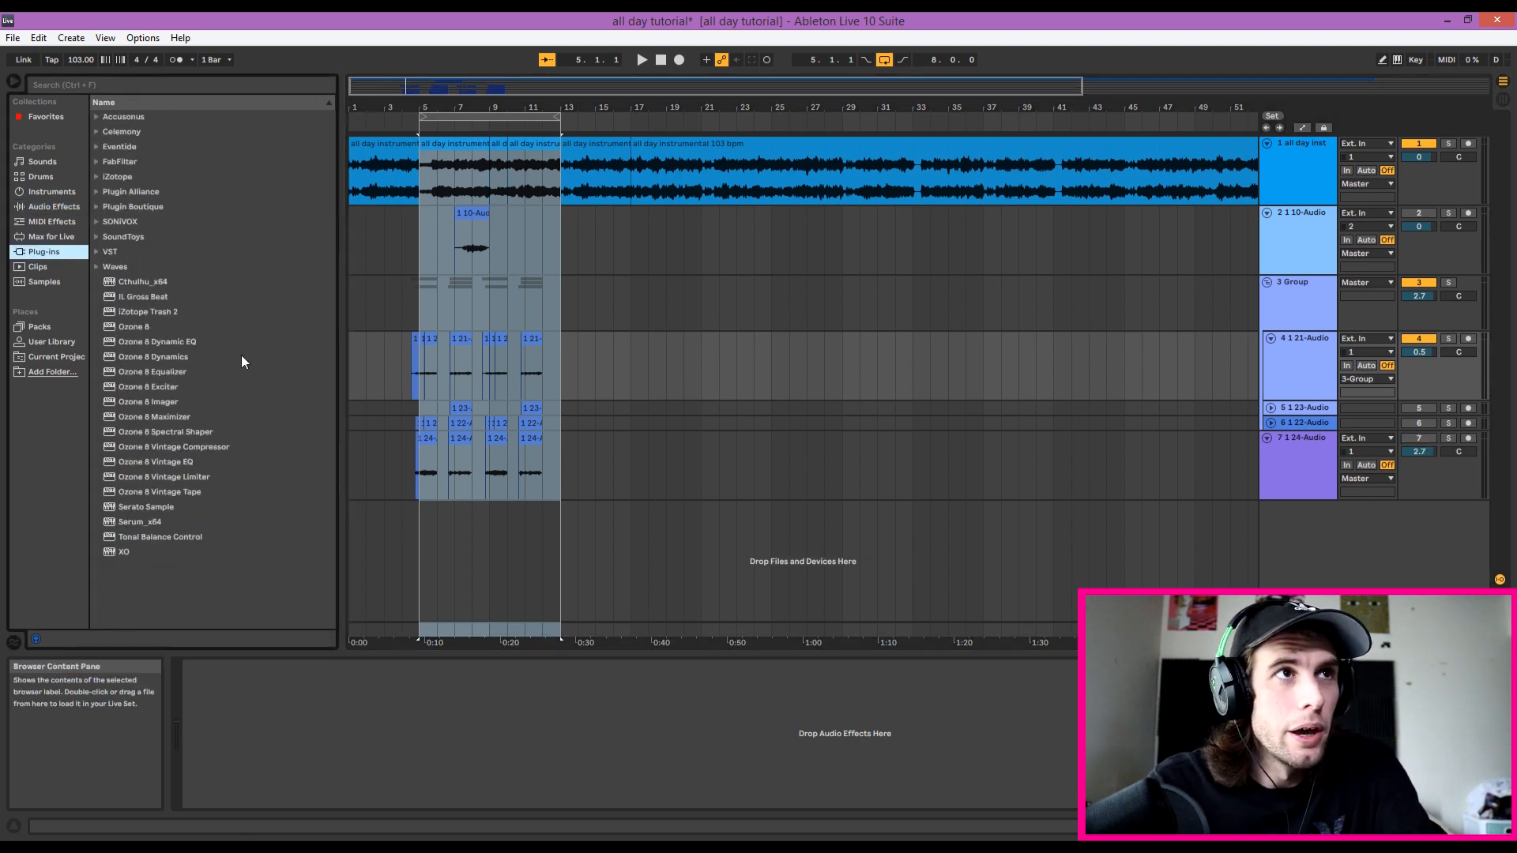
# Step: Load Melodyne on the vocal track and transfer the vocal audio into it
pyautogui.click(95, 131)
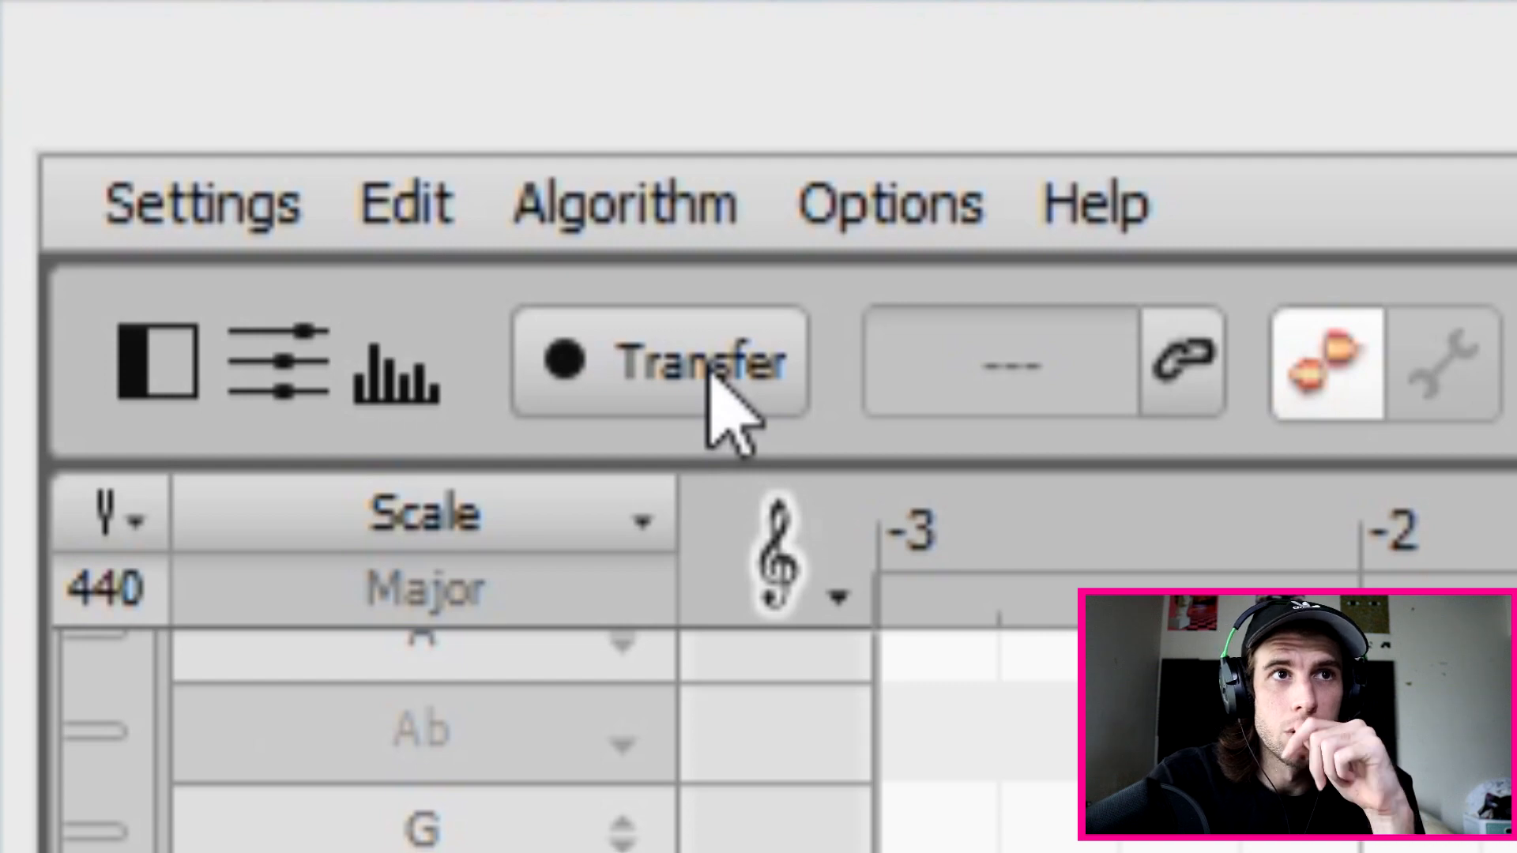
pyautogui.click(659, 361)
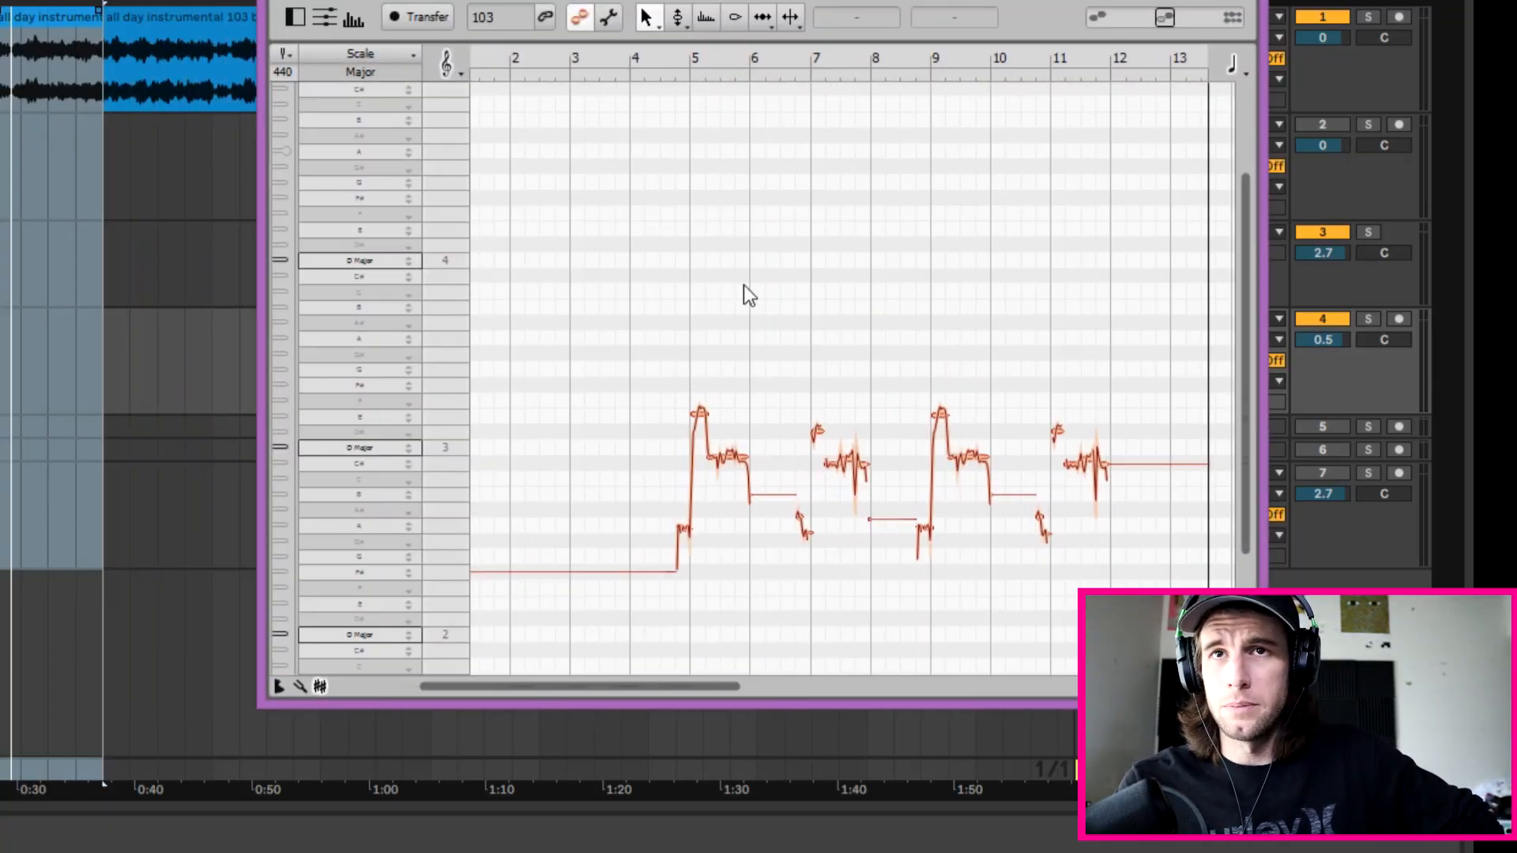
# Step: Select every note of the transferred vocal and bring up the Edit commands
pyautogui.scroll(-3)
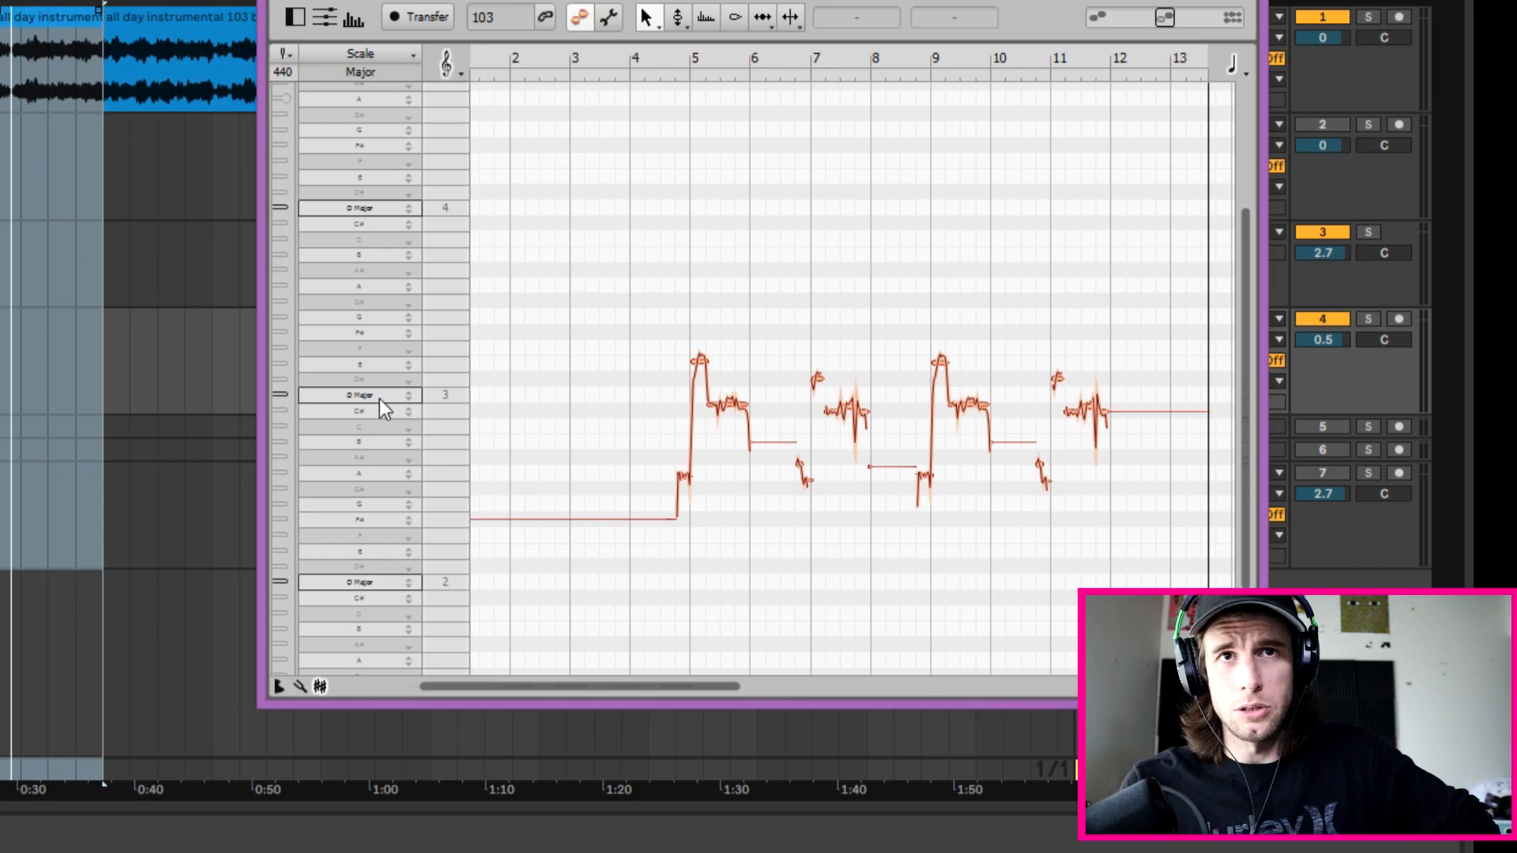
pyautogui.press('ctrl+a')
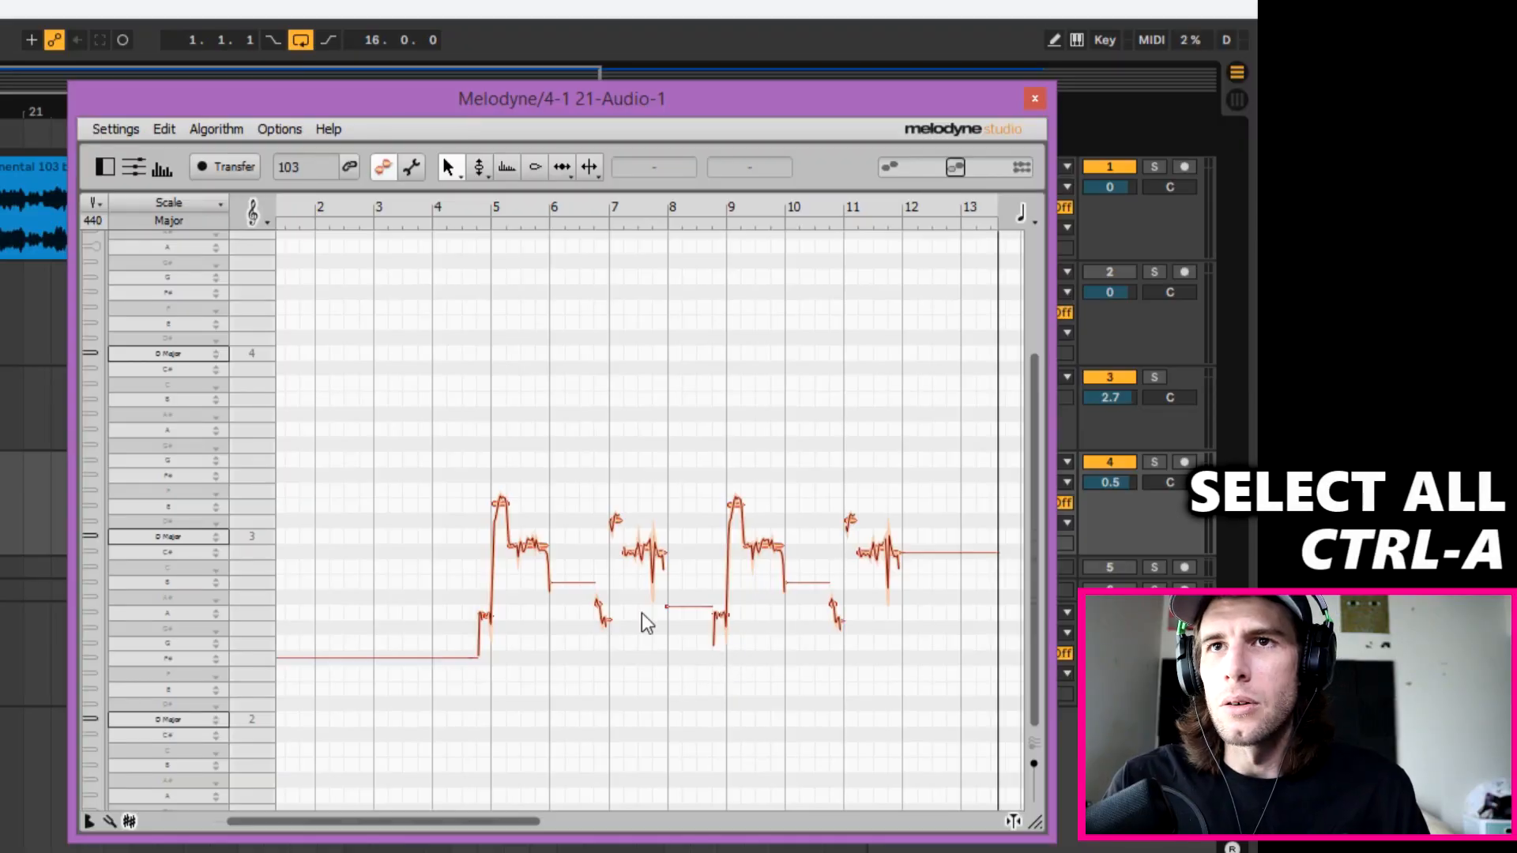
pyautogui.press('ctrl+a')
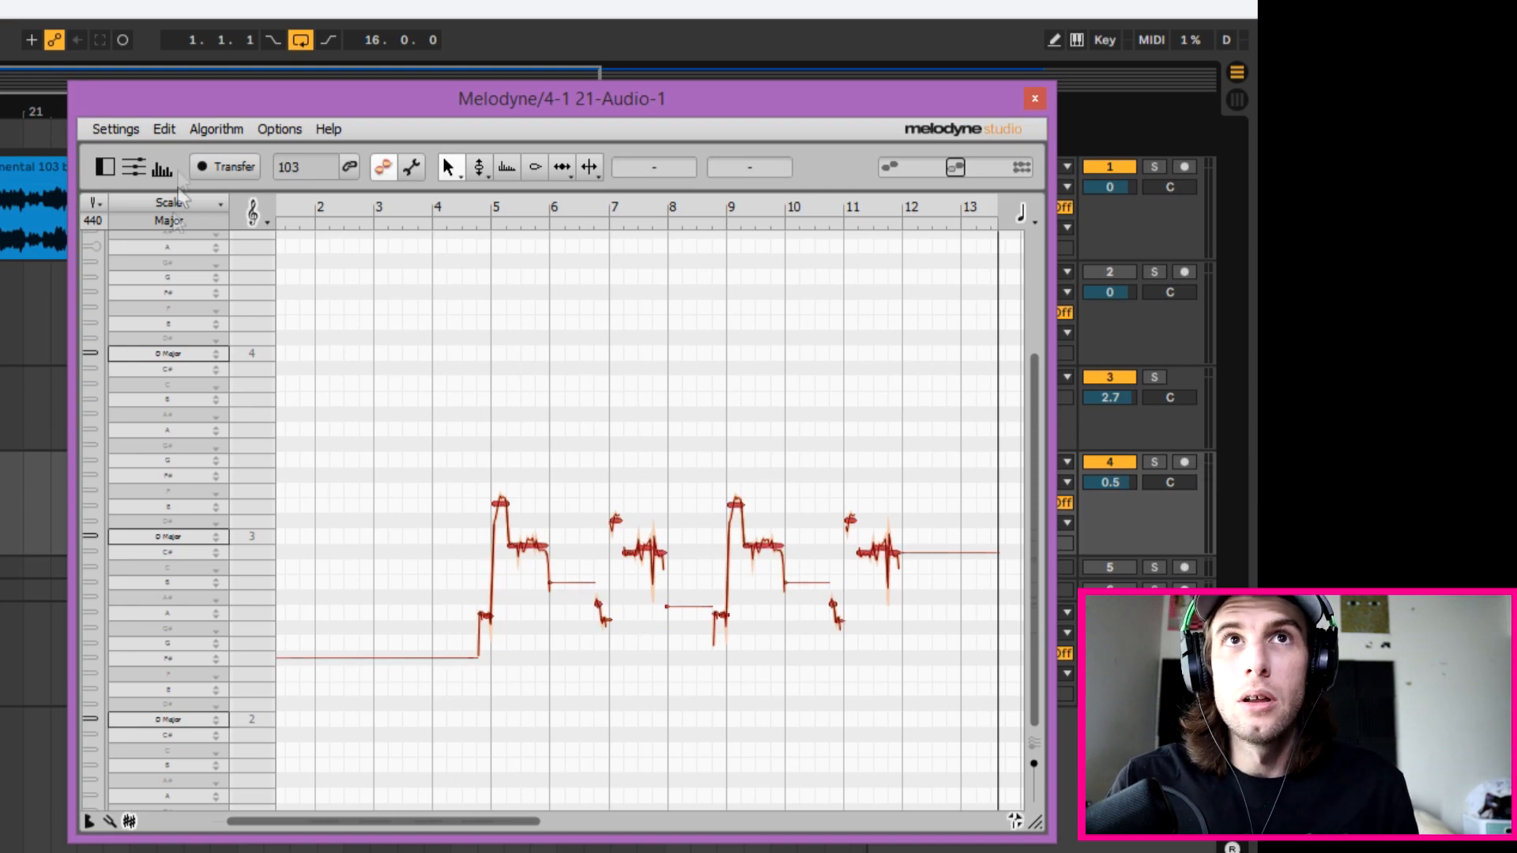
pyautogui.click(164, 128)
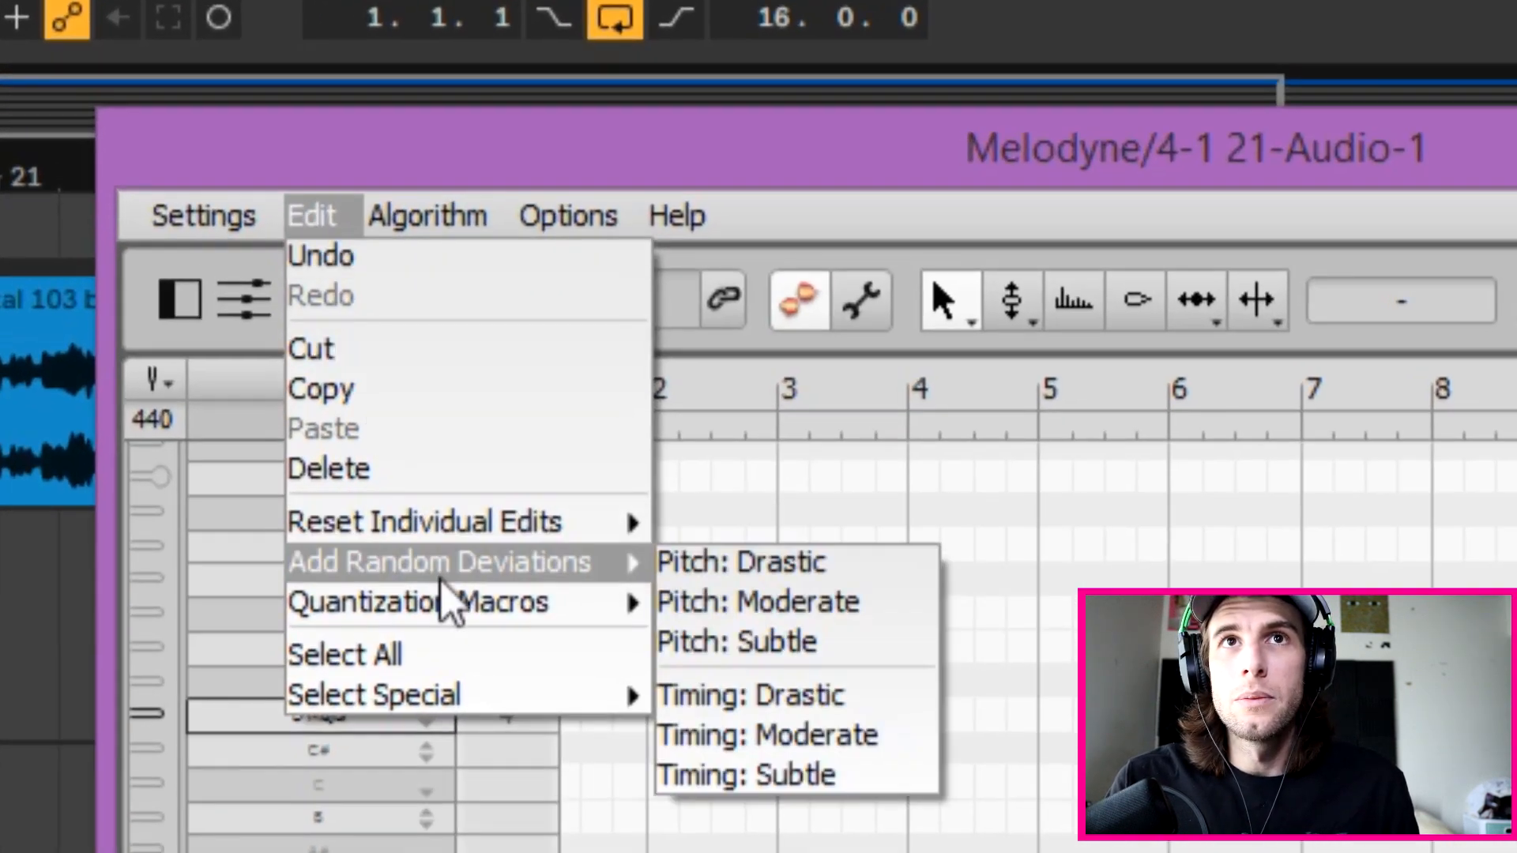
pyautogui.moveTo(419, 600)
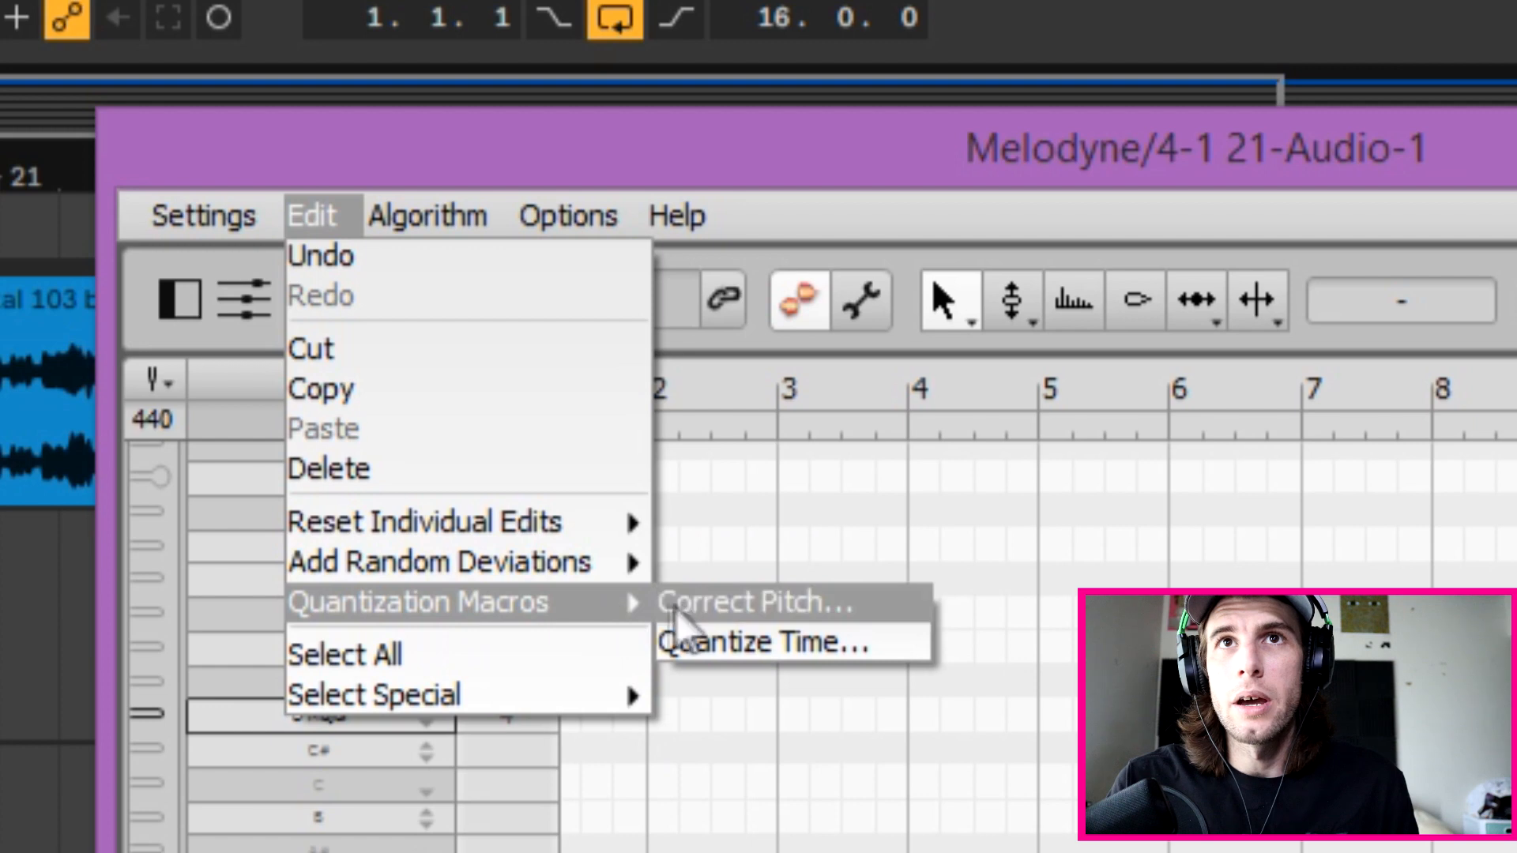
# Step: Apply Correct Pitch at 100% center and drift with Snap to D Major
pyautogui.click(754, 600)
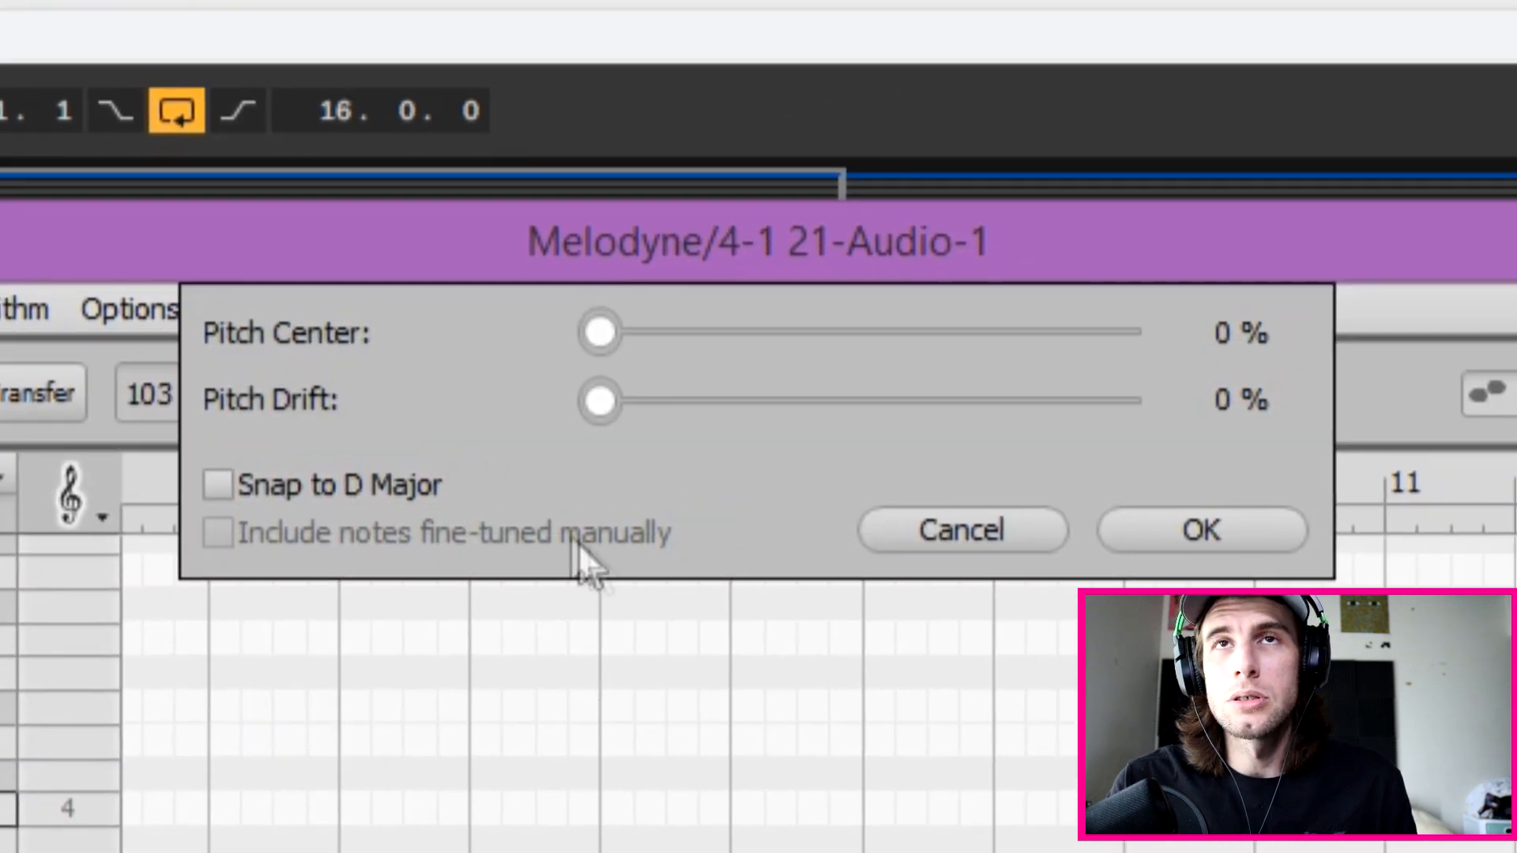
pyautogui.click(215, 484)
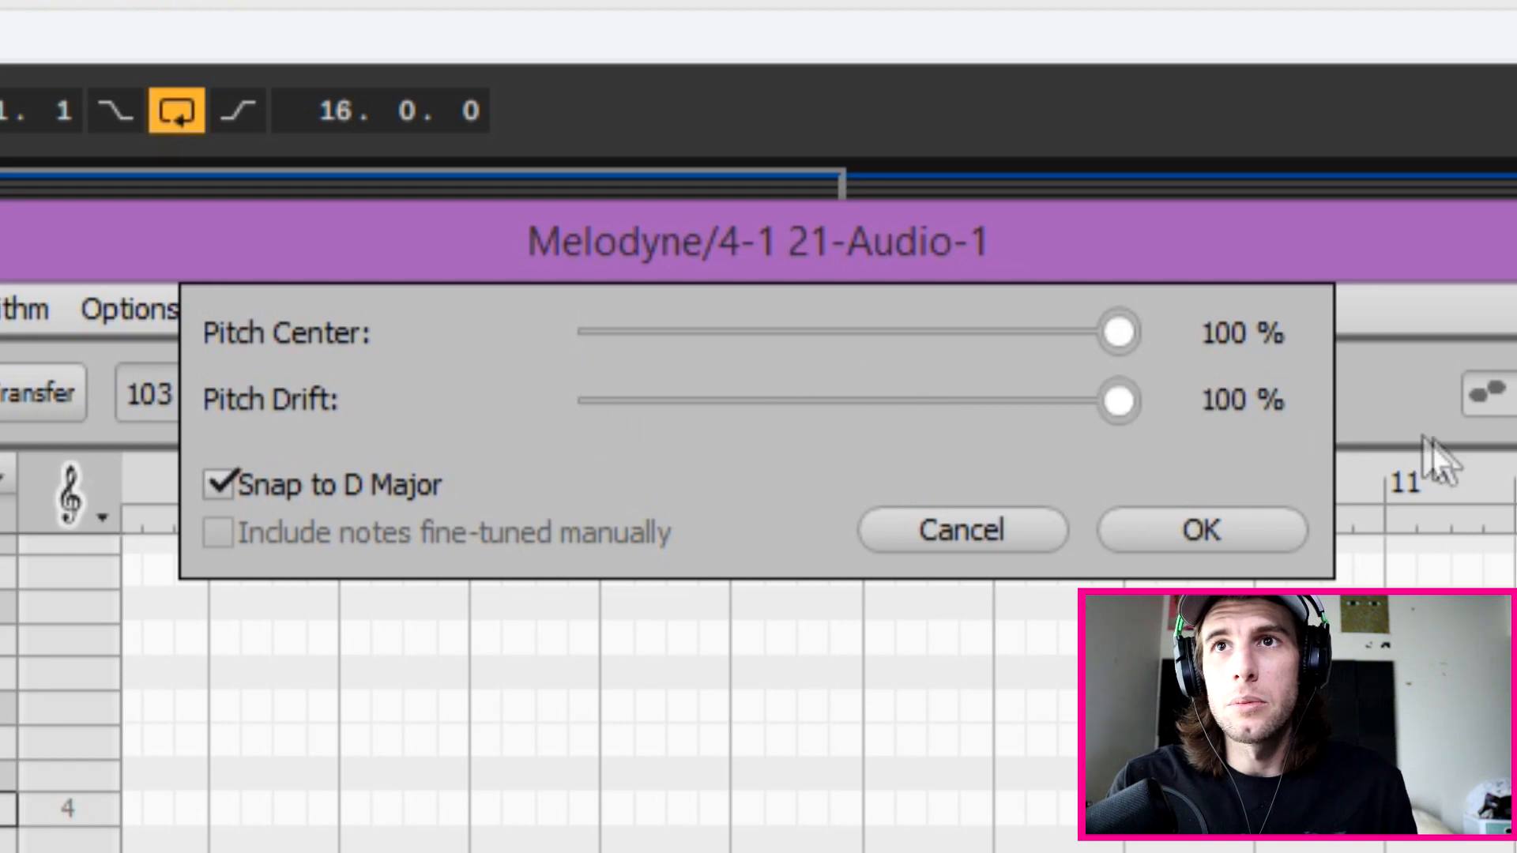
pyautogui.click(1201, 530)
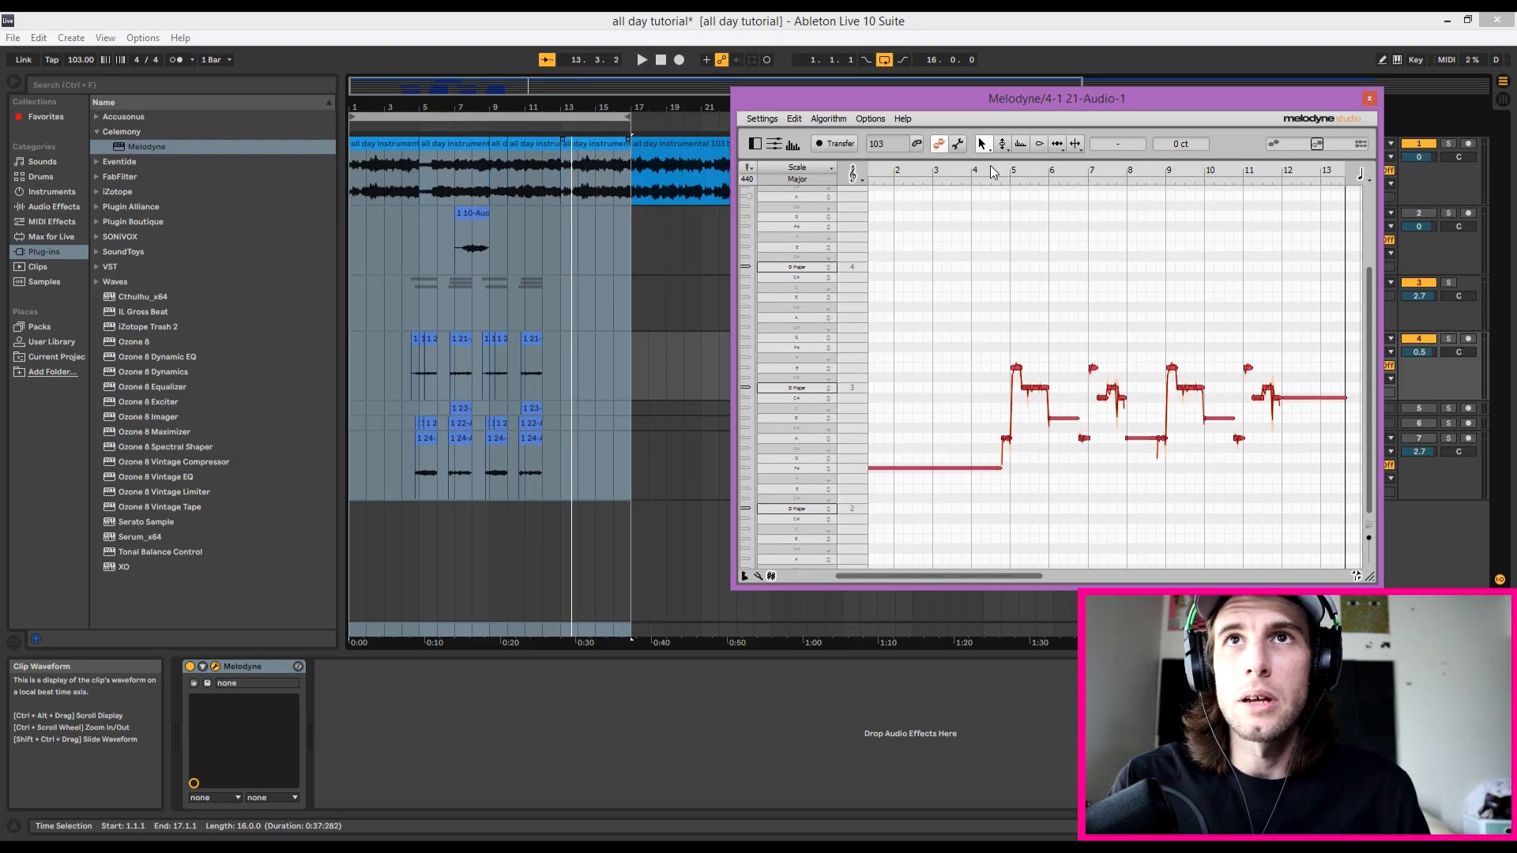
pyautogui.click(367, 143)
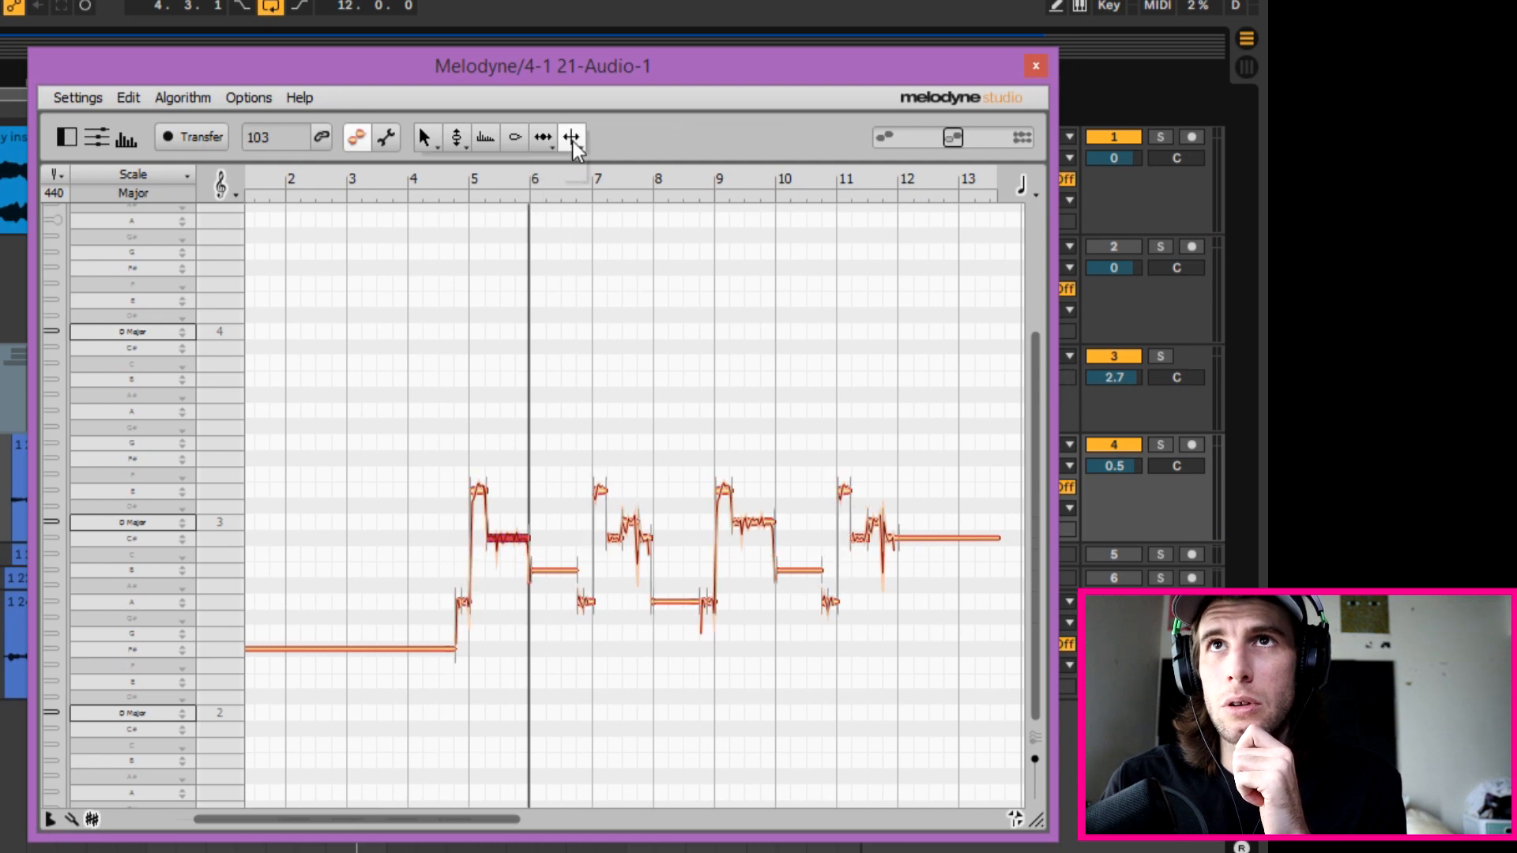
pyautogui.moveTo(573, 136)
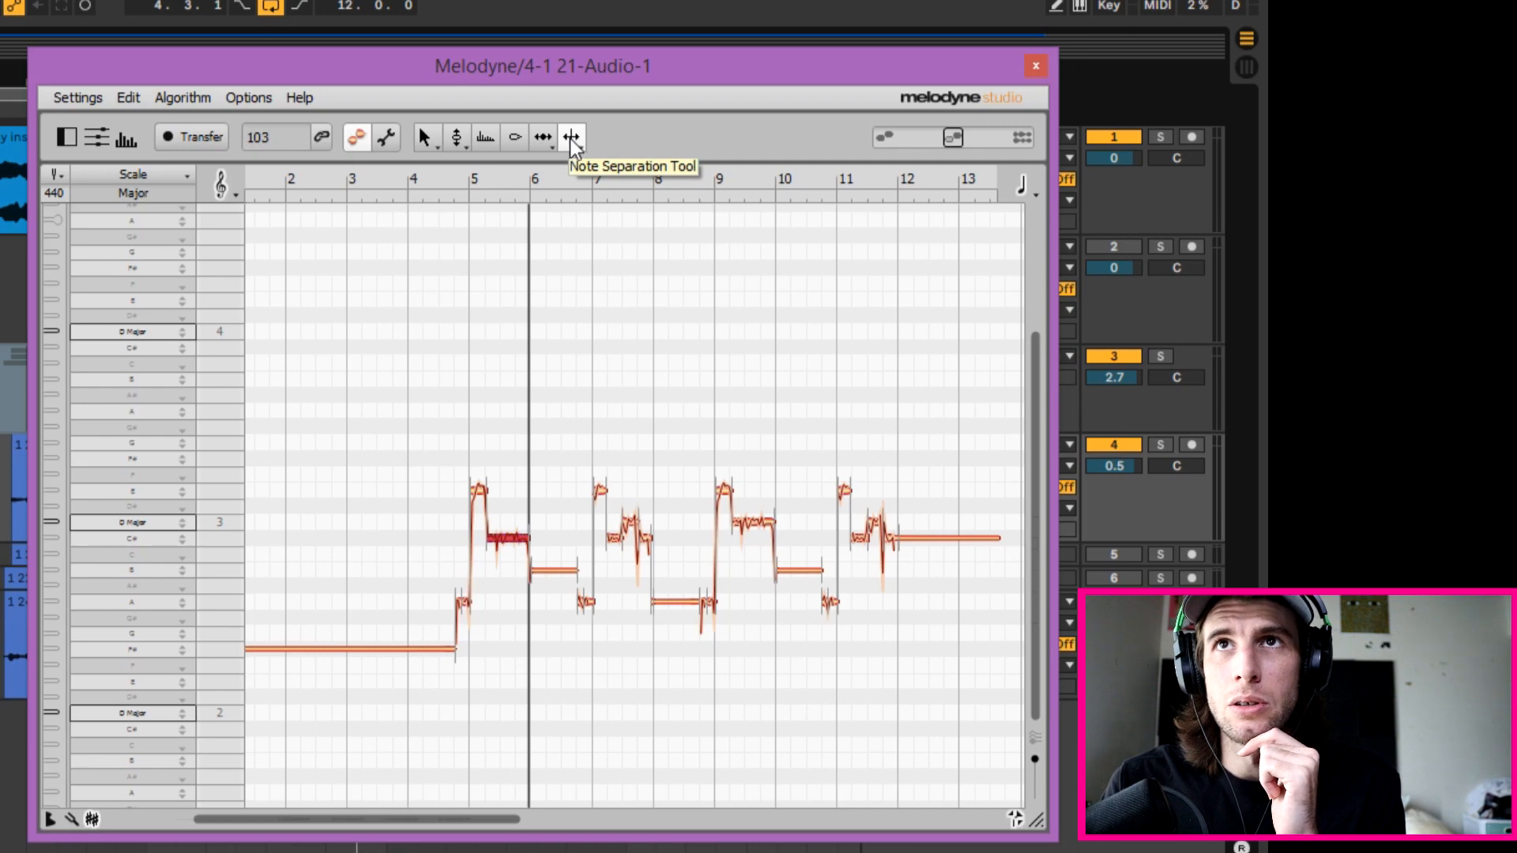
pyautogui.moveTo(508, 537)
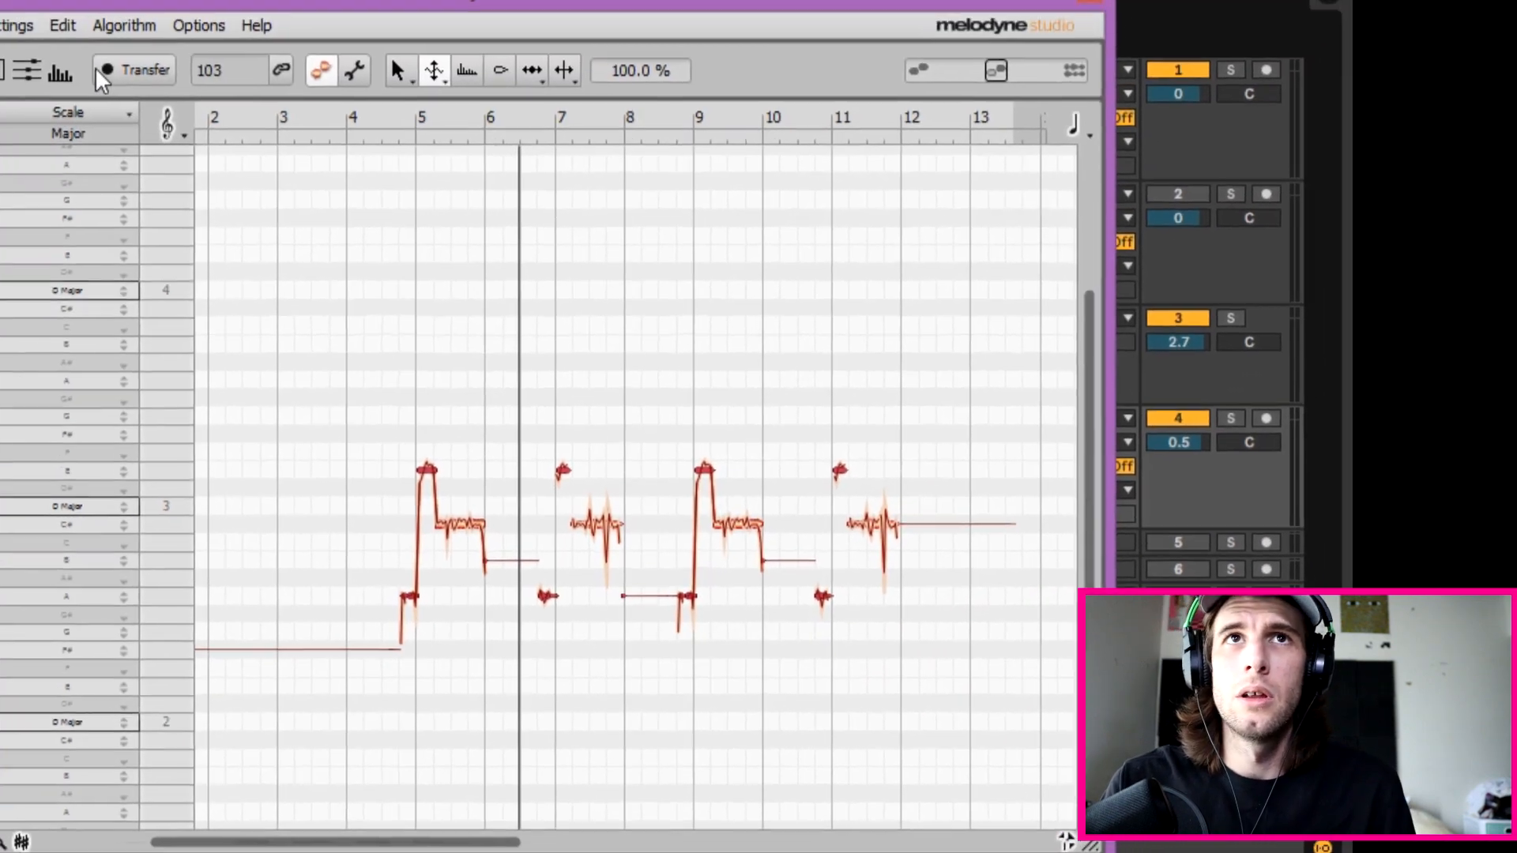
# Step: Switch tools after separating the pickup blips near bars 7 and 11
pyautogui.click(62, 25)
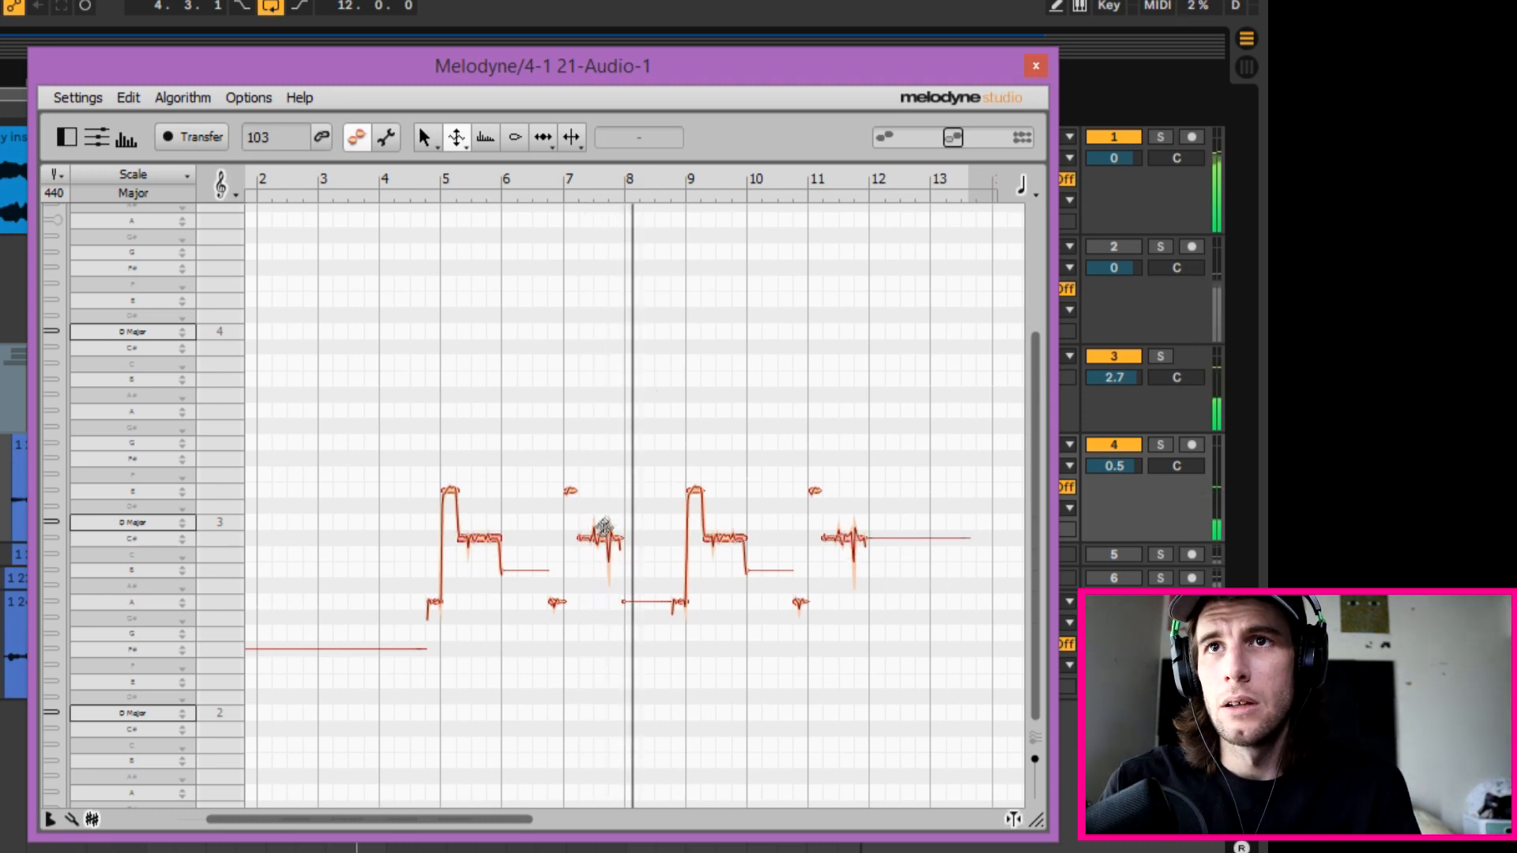
pyautogui.moveTo(600, 537); pyautogui.dragTo(642, 208)
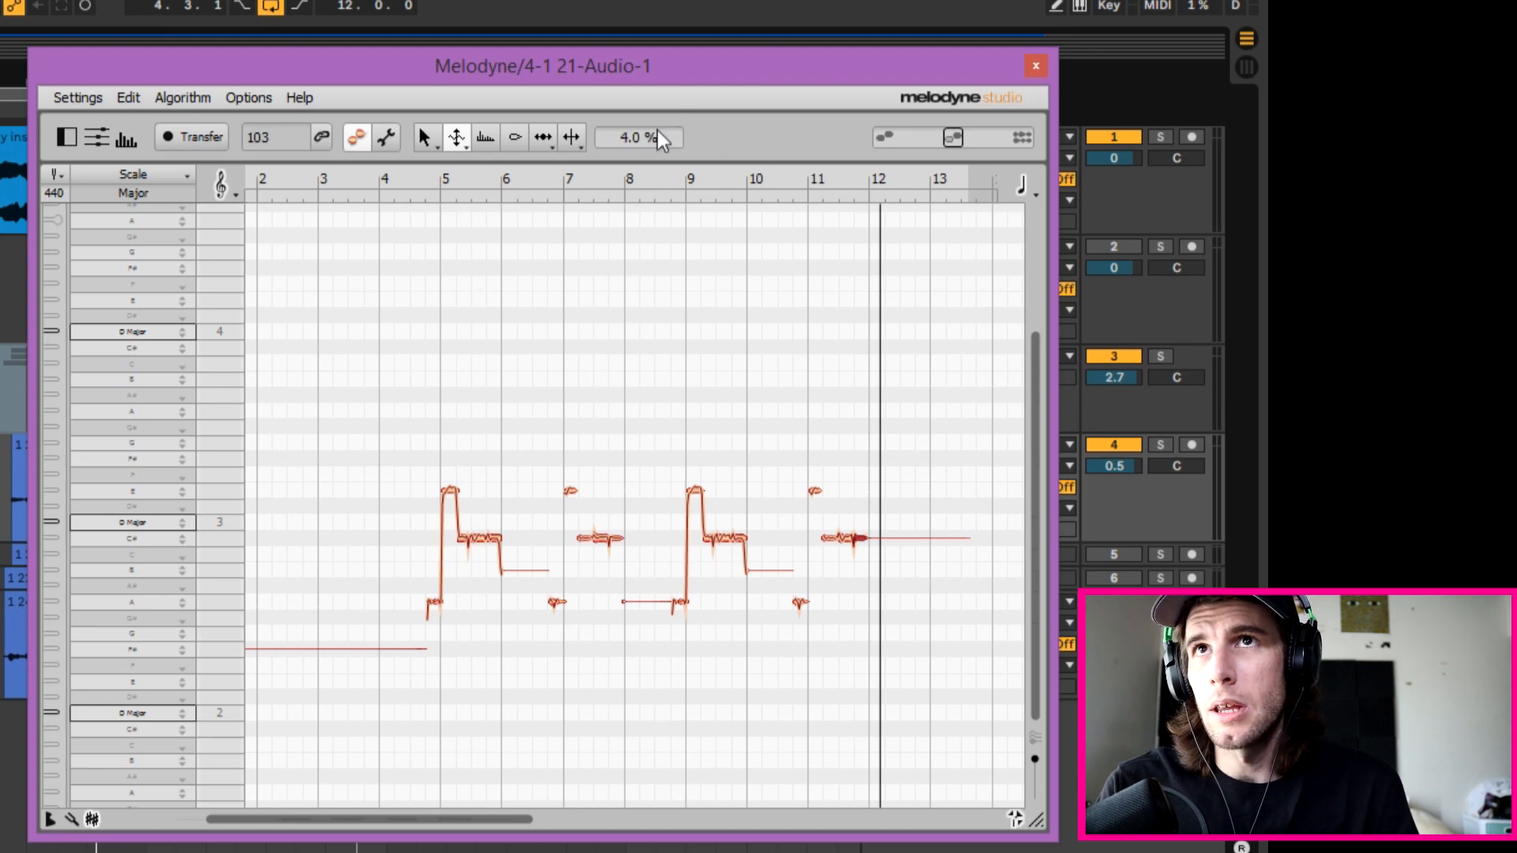
pyautogui.moveTo(811, 179)
pyautogui.write('66')
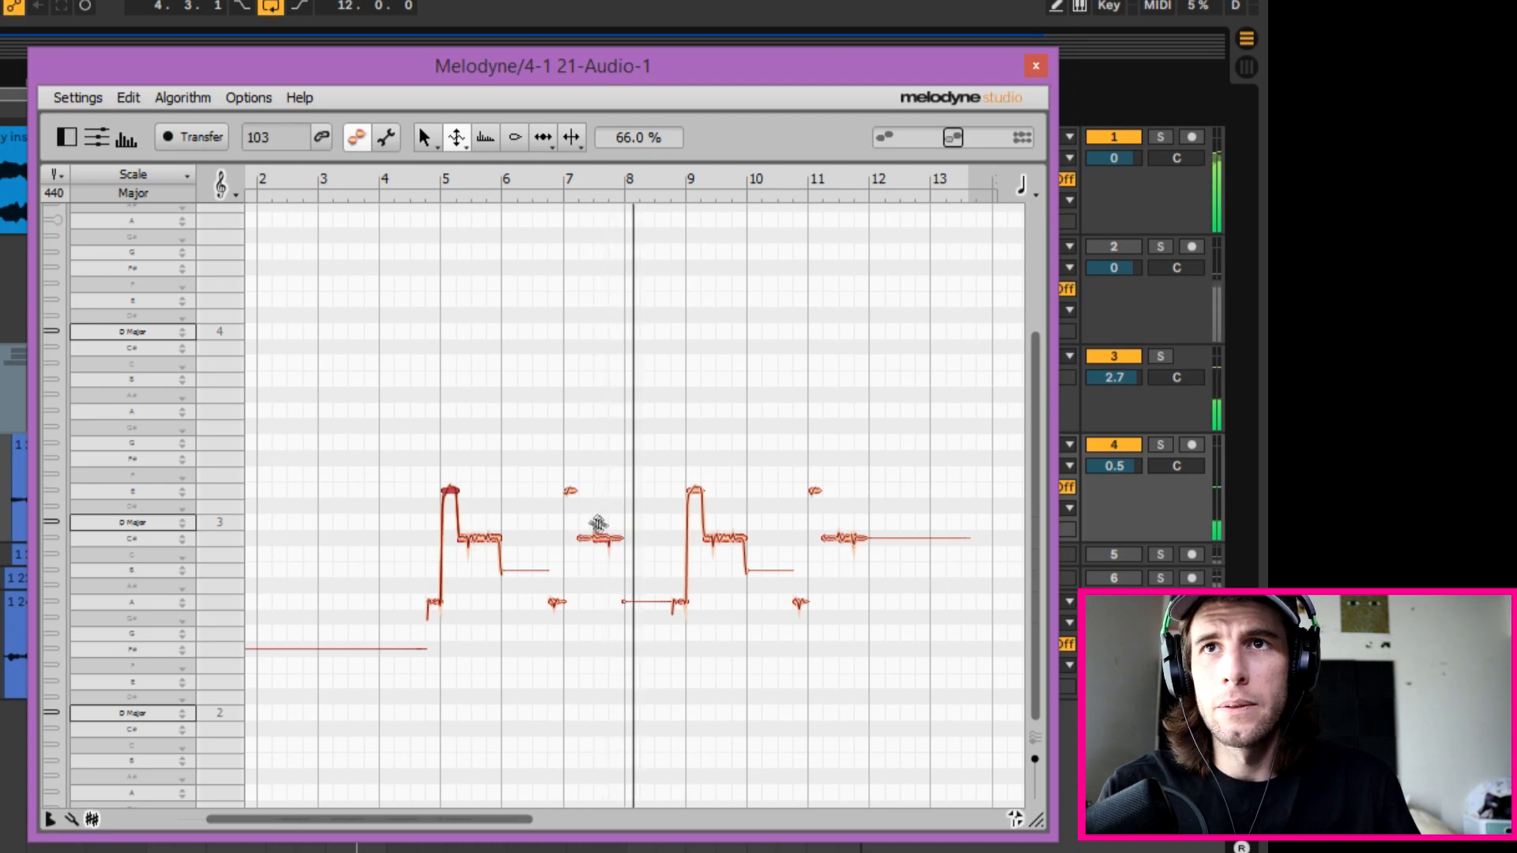
# Step: Reduce the modulation on the wavy vocal notes near bars 7 and 11 with the Pitch Modulation Tool
pyautogui.click(1035, 66)
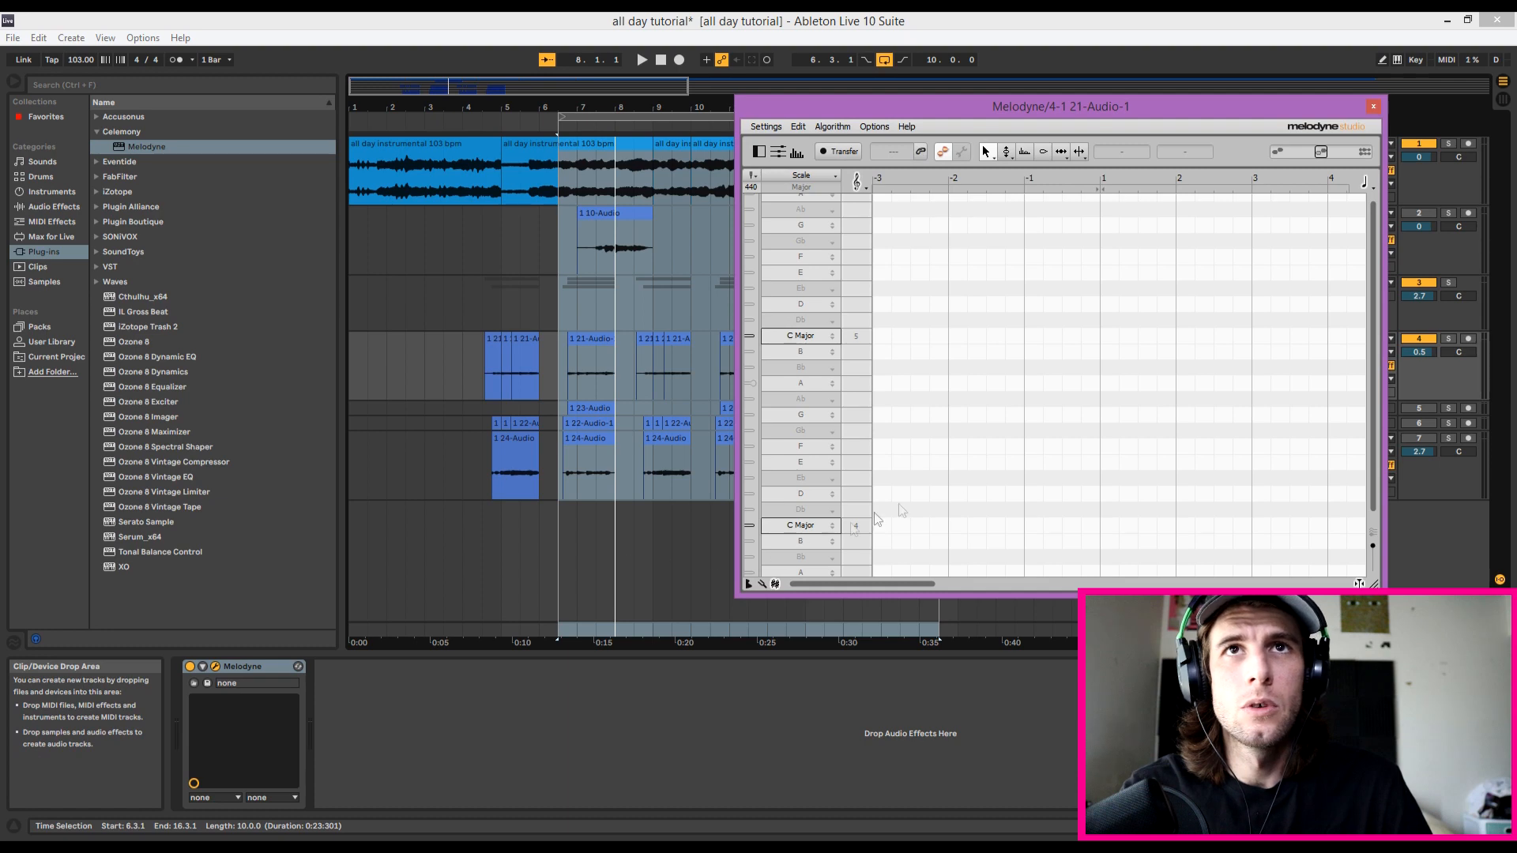
pyautogui.press('ctrl+t')
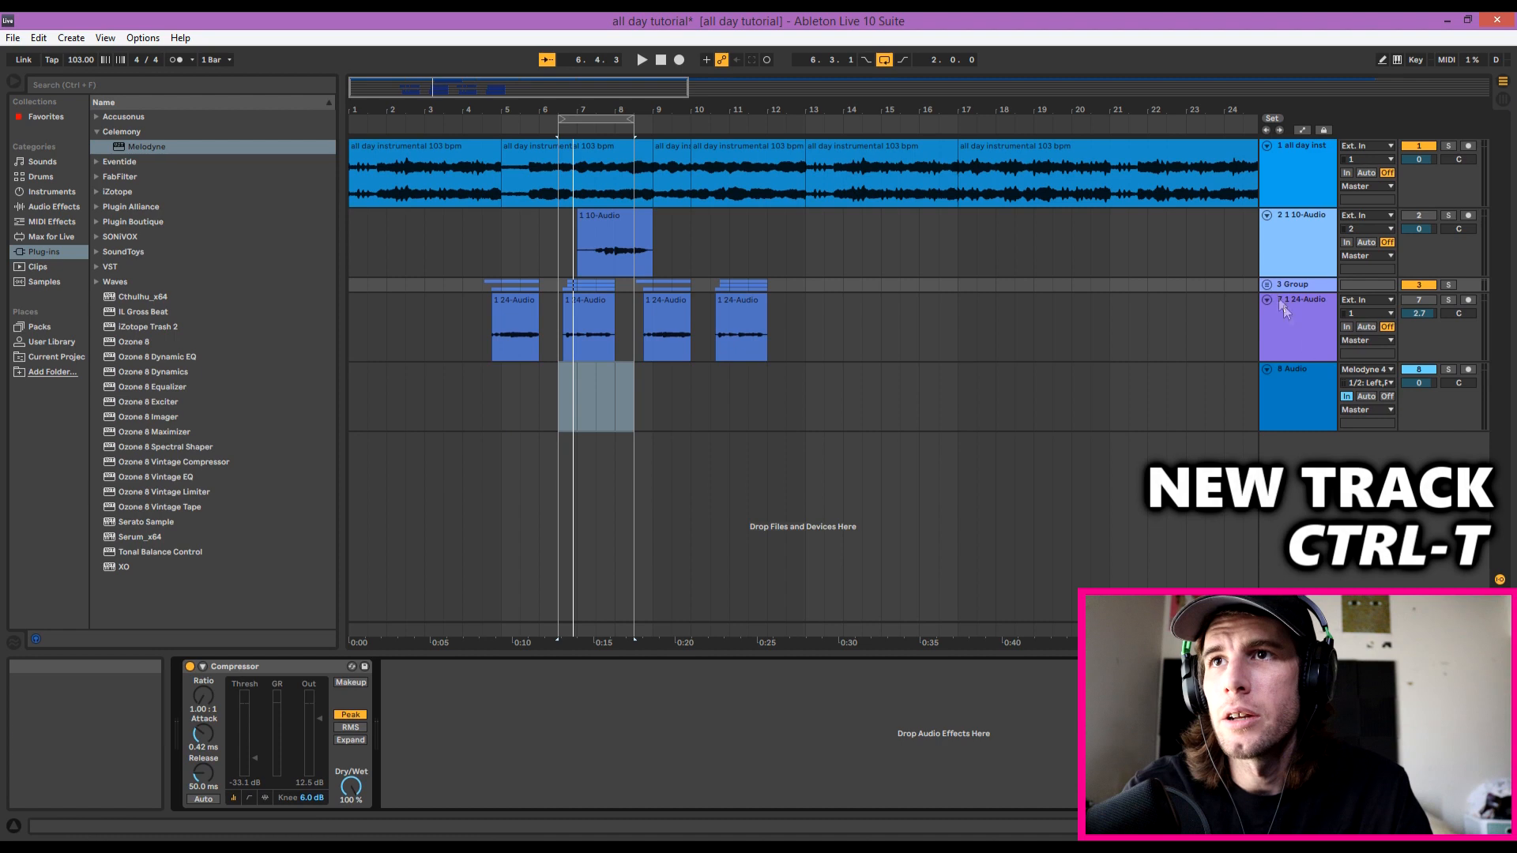
# Step: Choose the Melodyne-tuned vocal track as track 8's Audio From source for recording
pyautogui.click(1365, 369)
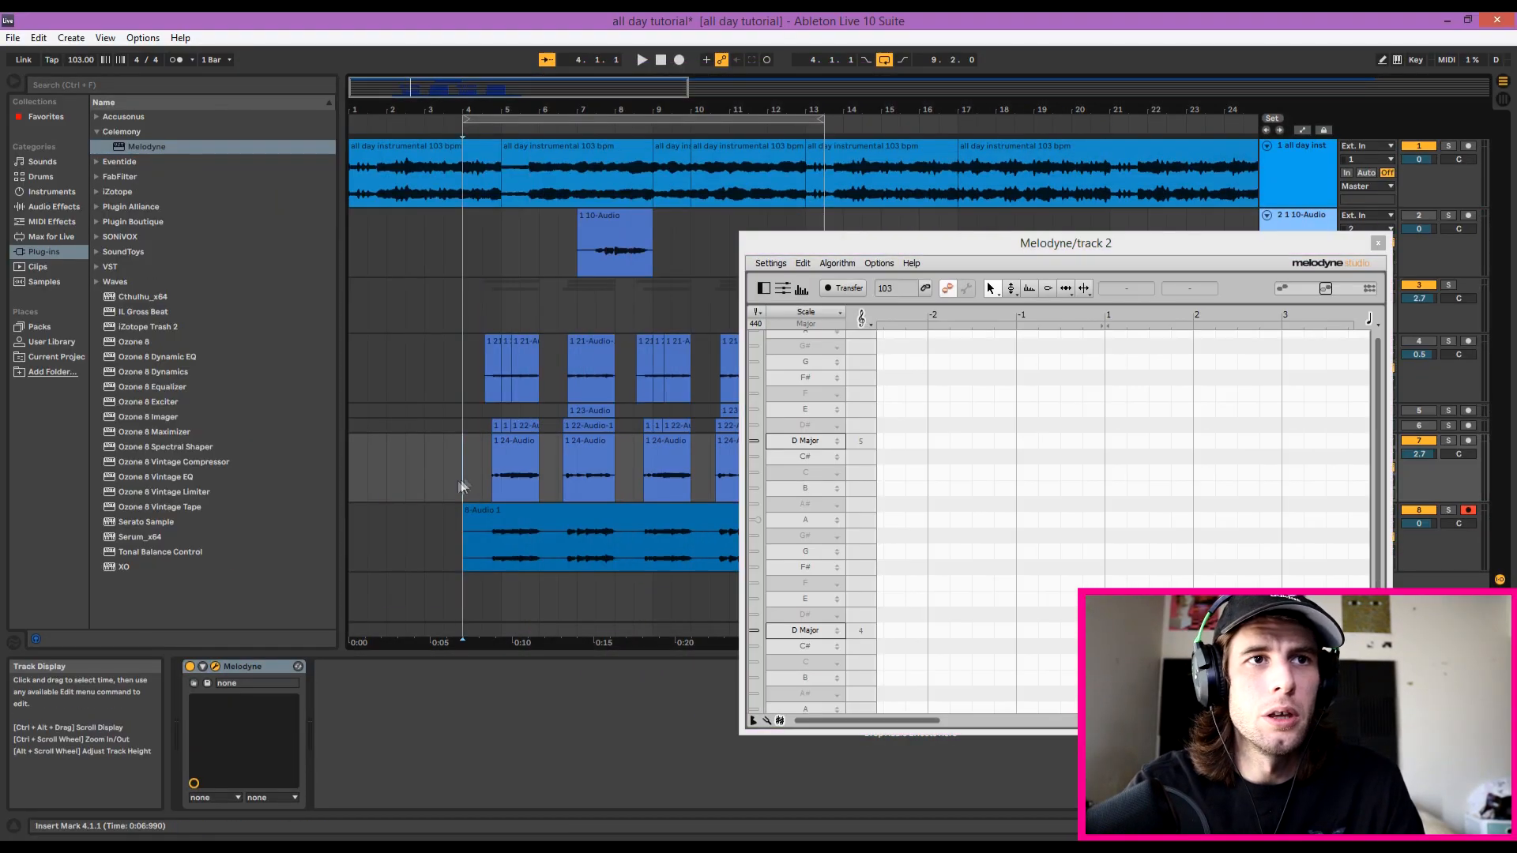
# Step: Place the start point at bar 4 on track 2's notes and bring up the editing commands menu
pyautogui.click(843, 287)
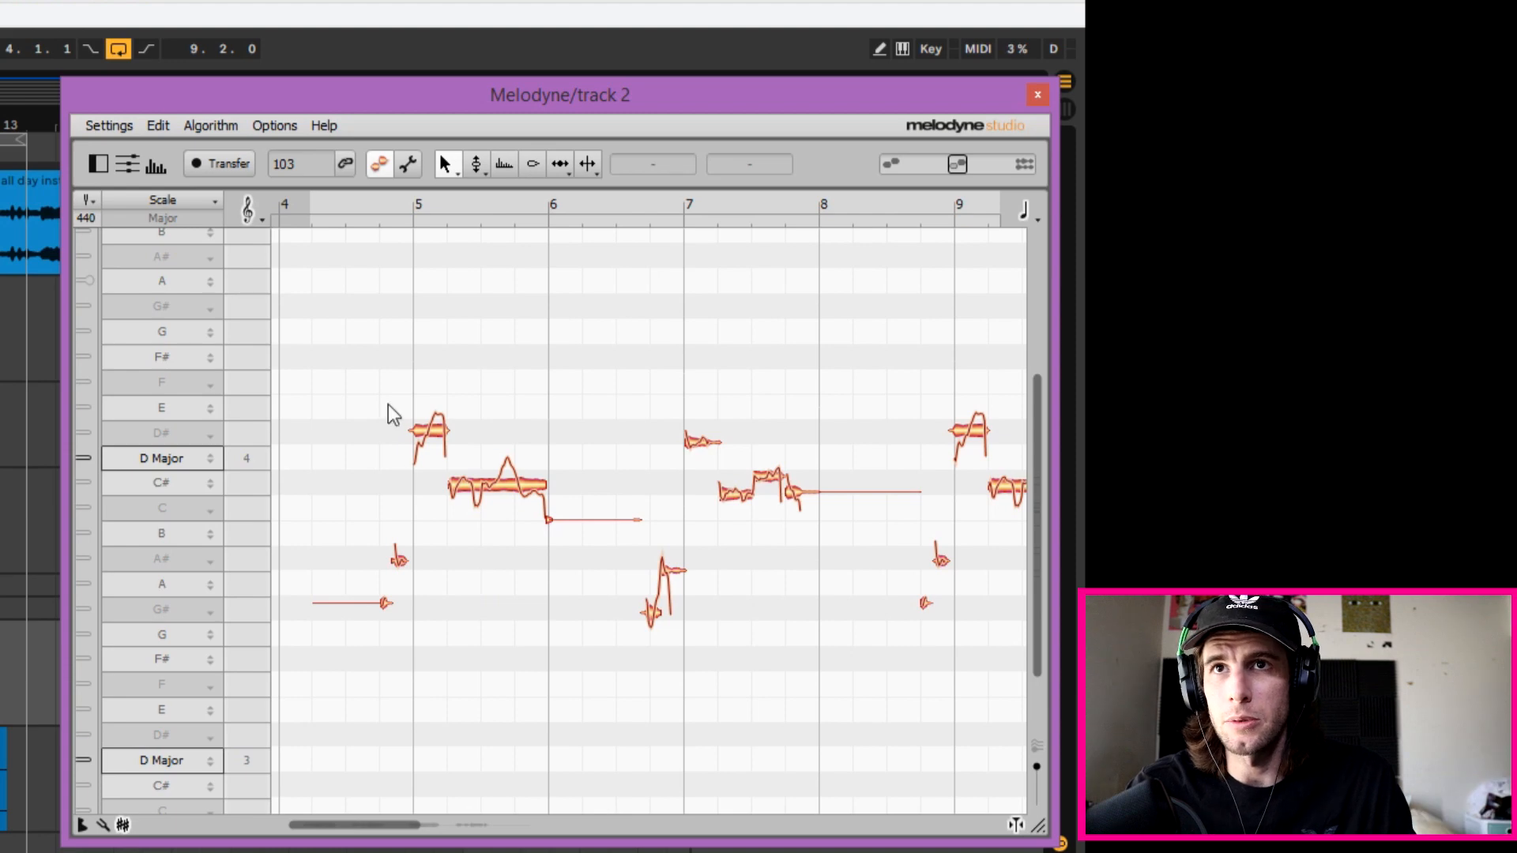
pyautogui.click(158, 125)
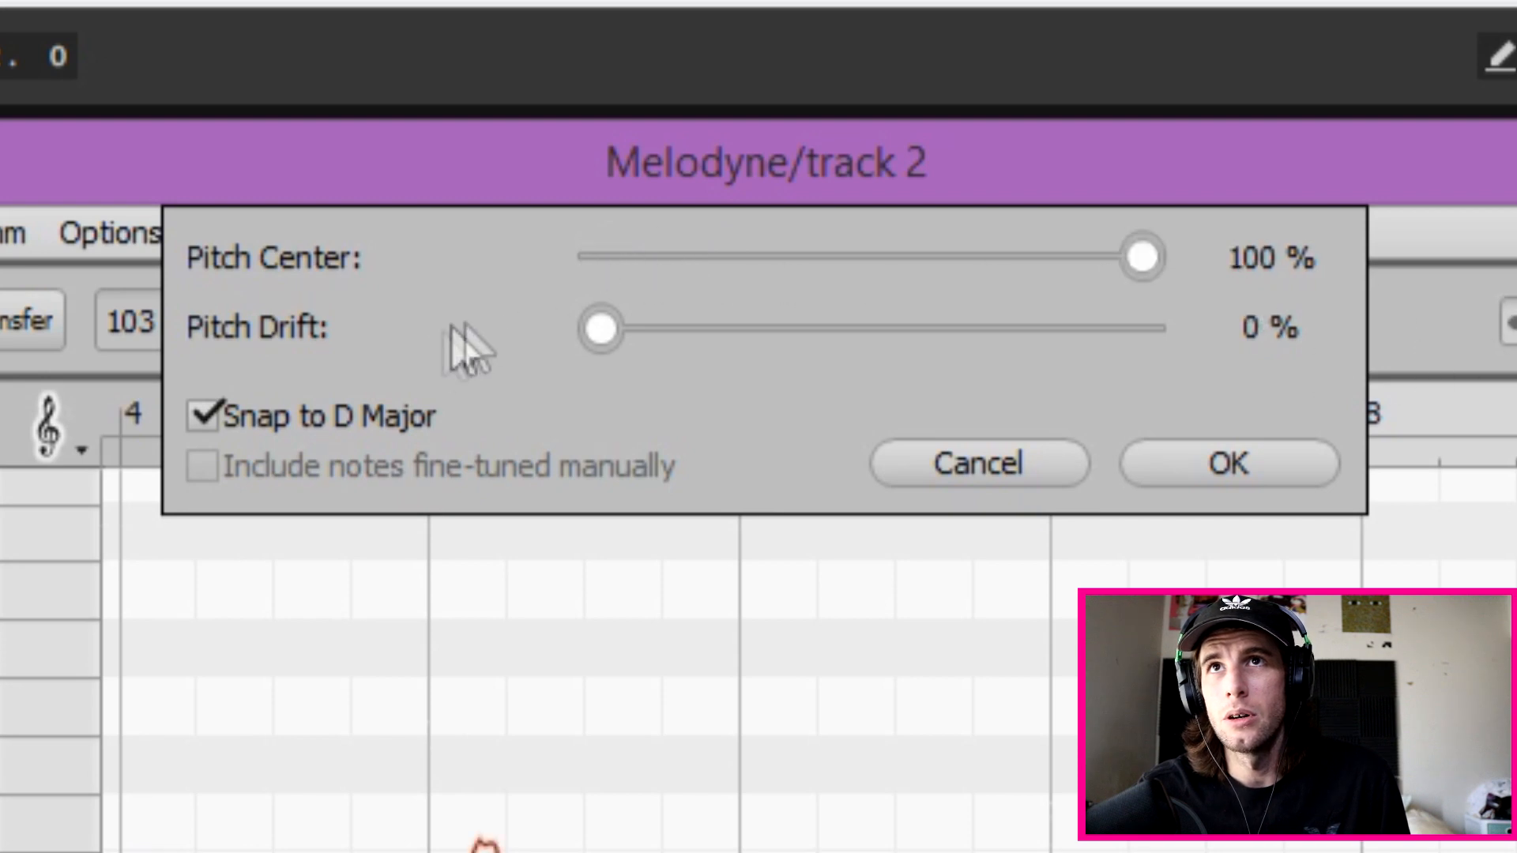
# Step: Apply 100% pitch-center correction in D Major, then raise the low note near bar 7 to A
pyautogui.click(1228, 463)
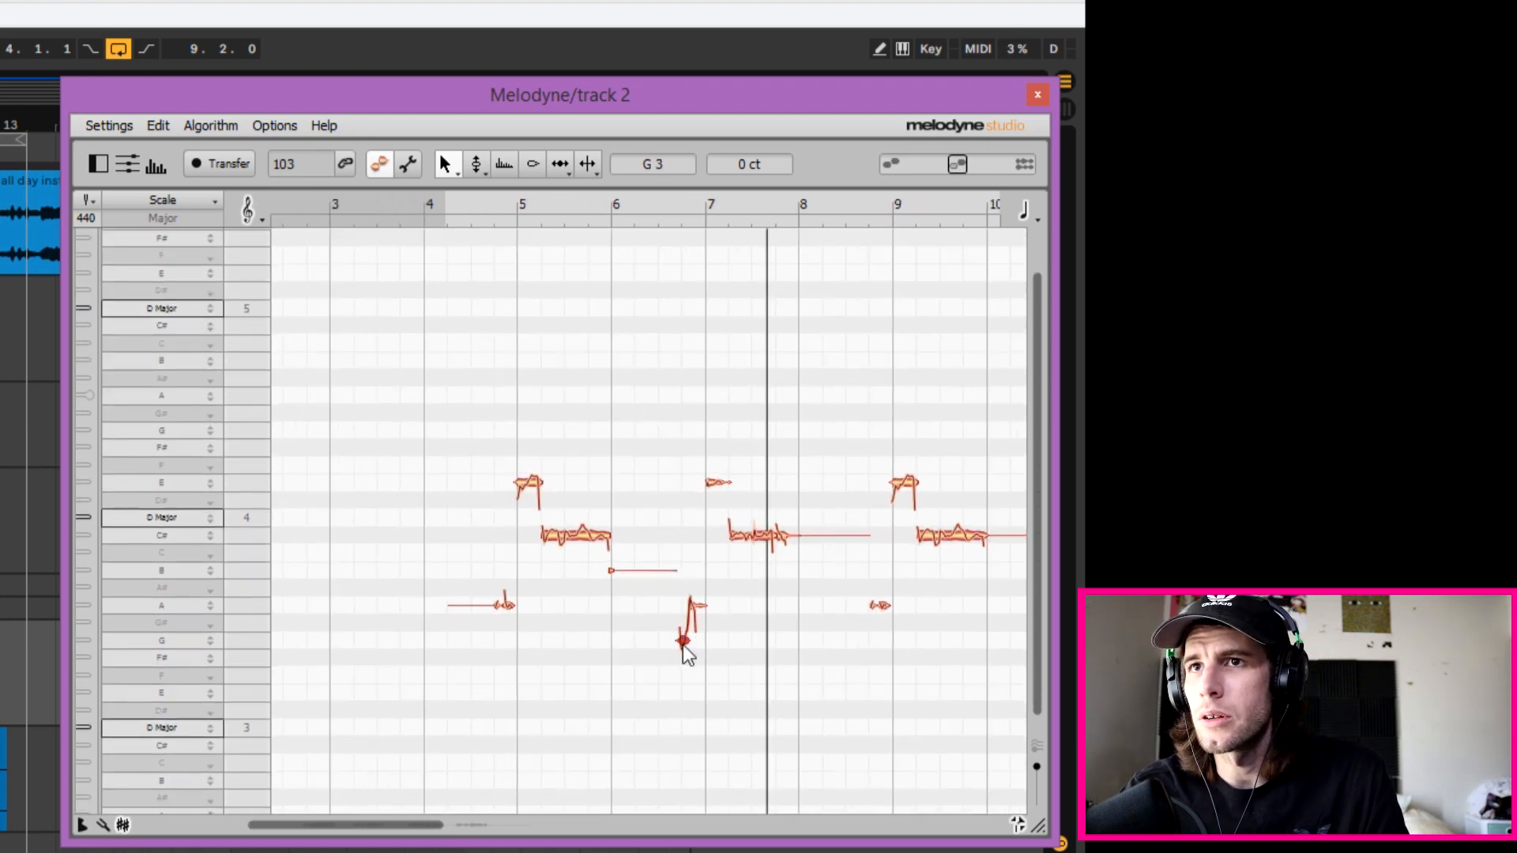
pyautogui.moveTo(687, 638); pyautogui.dragTo(687, 604)
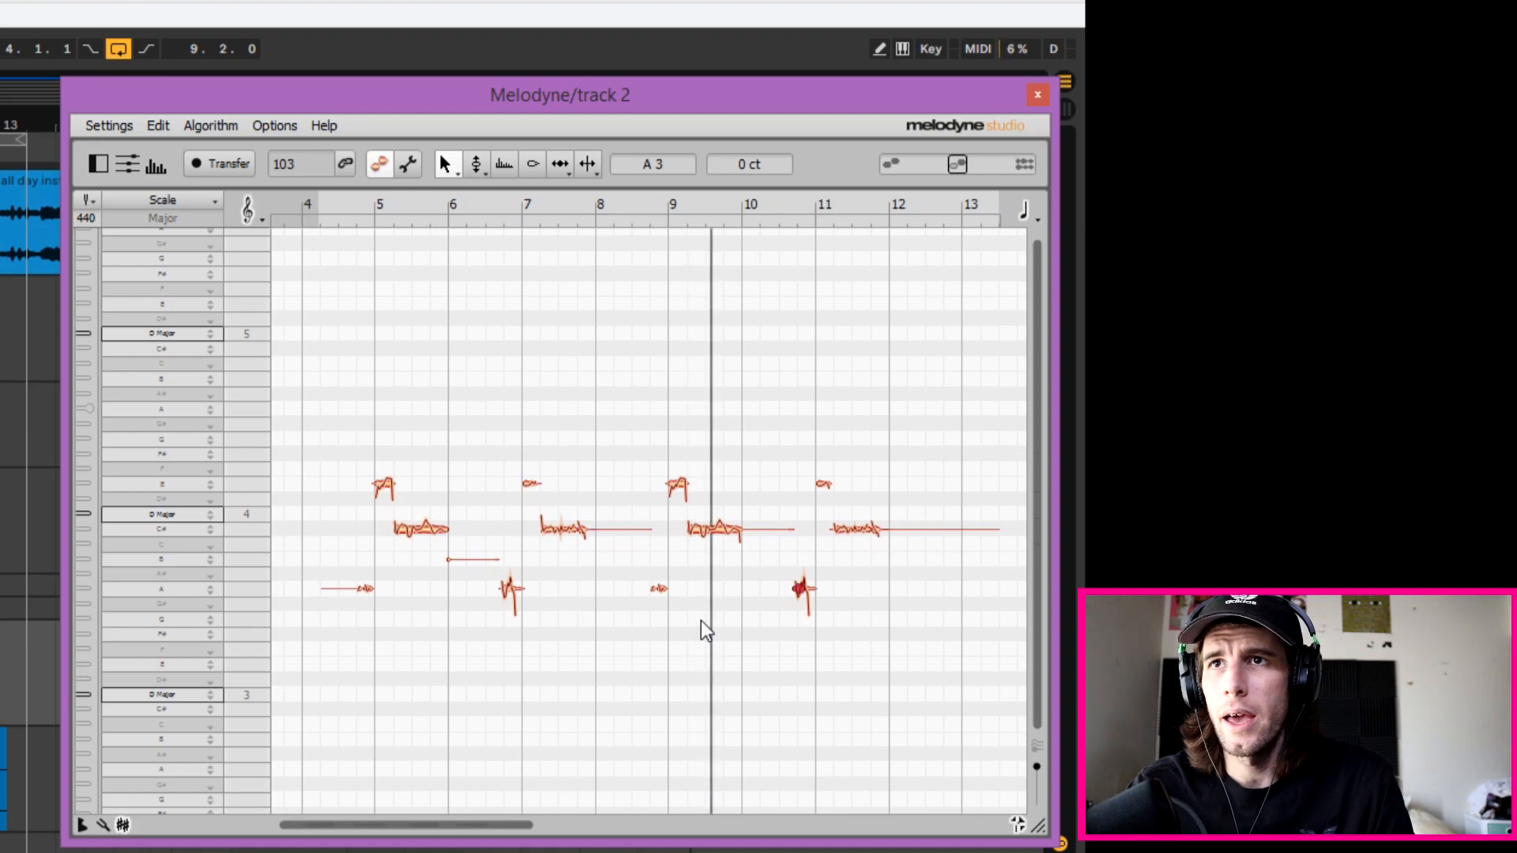
pyautogui.moveTo(475, 164)
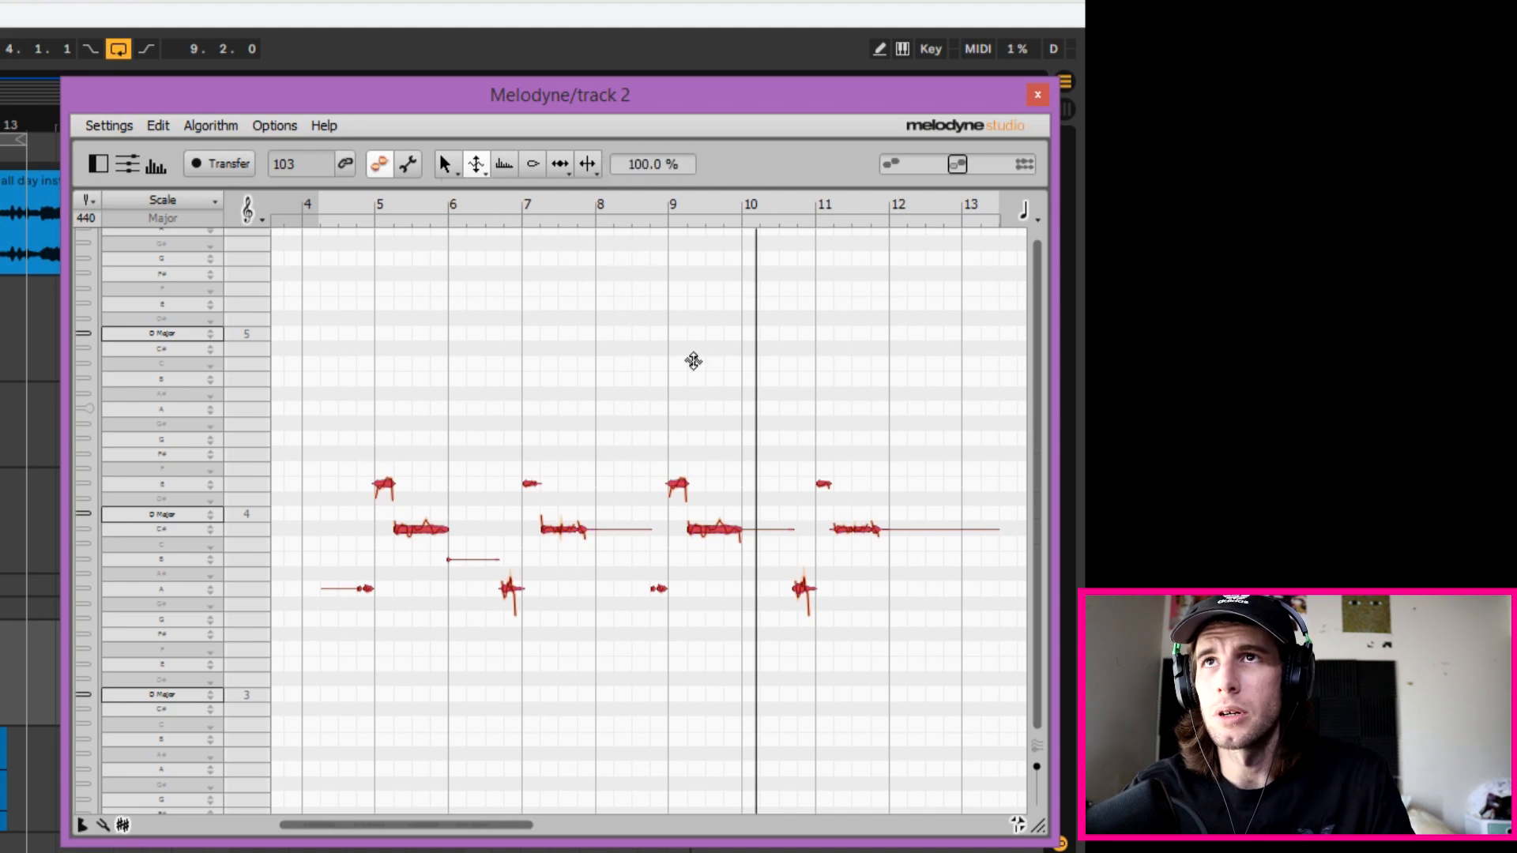
# Step: Select all track 2 notes, bring their pitch modulation to 58%, and close the Melodyne editor
pyautogui.press('ctrl+a')
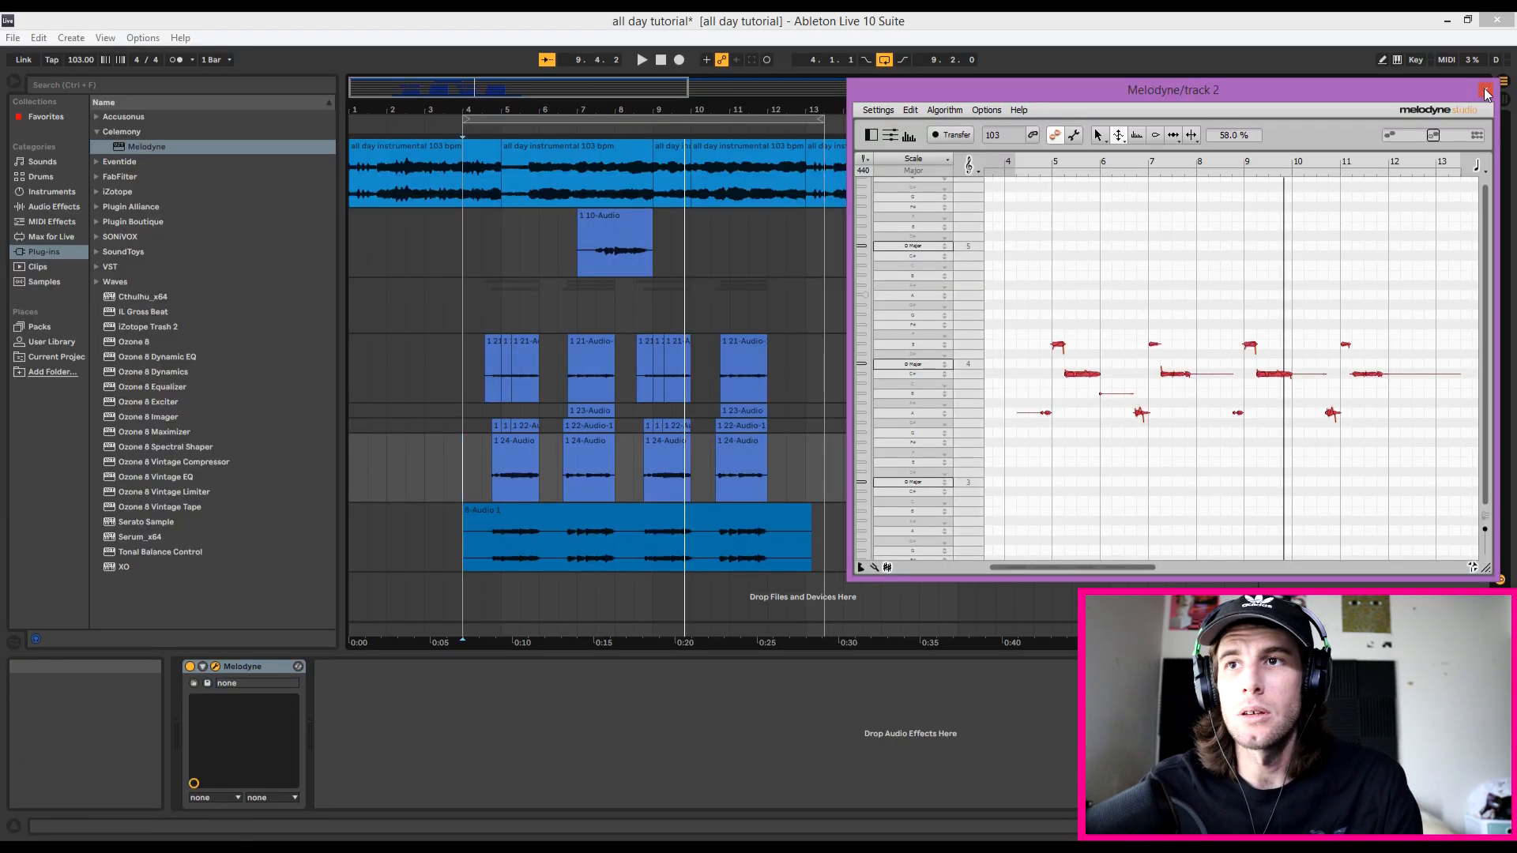
pyautogui.click(1486, 89)
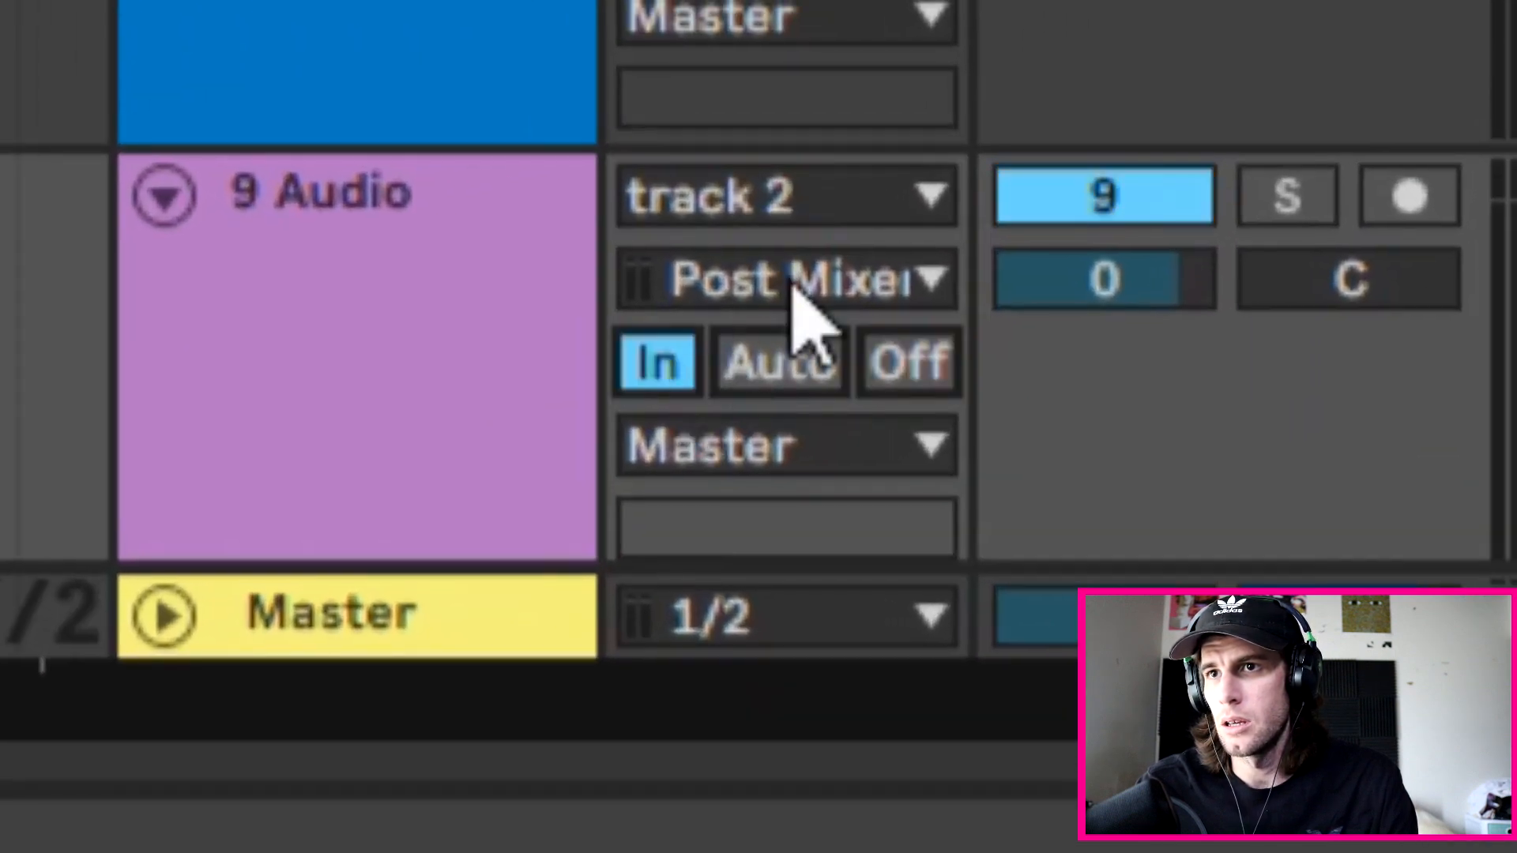
# Step: Arm track 9, fed from track 2 post-mixer with Monitor In, for recording
pyautogui.click(1408, 195)
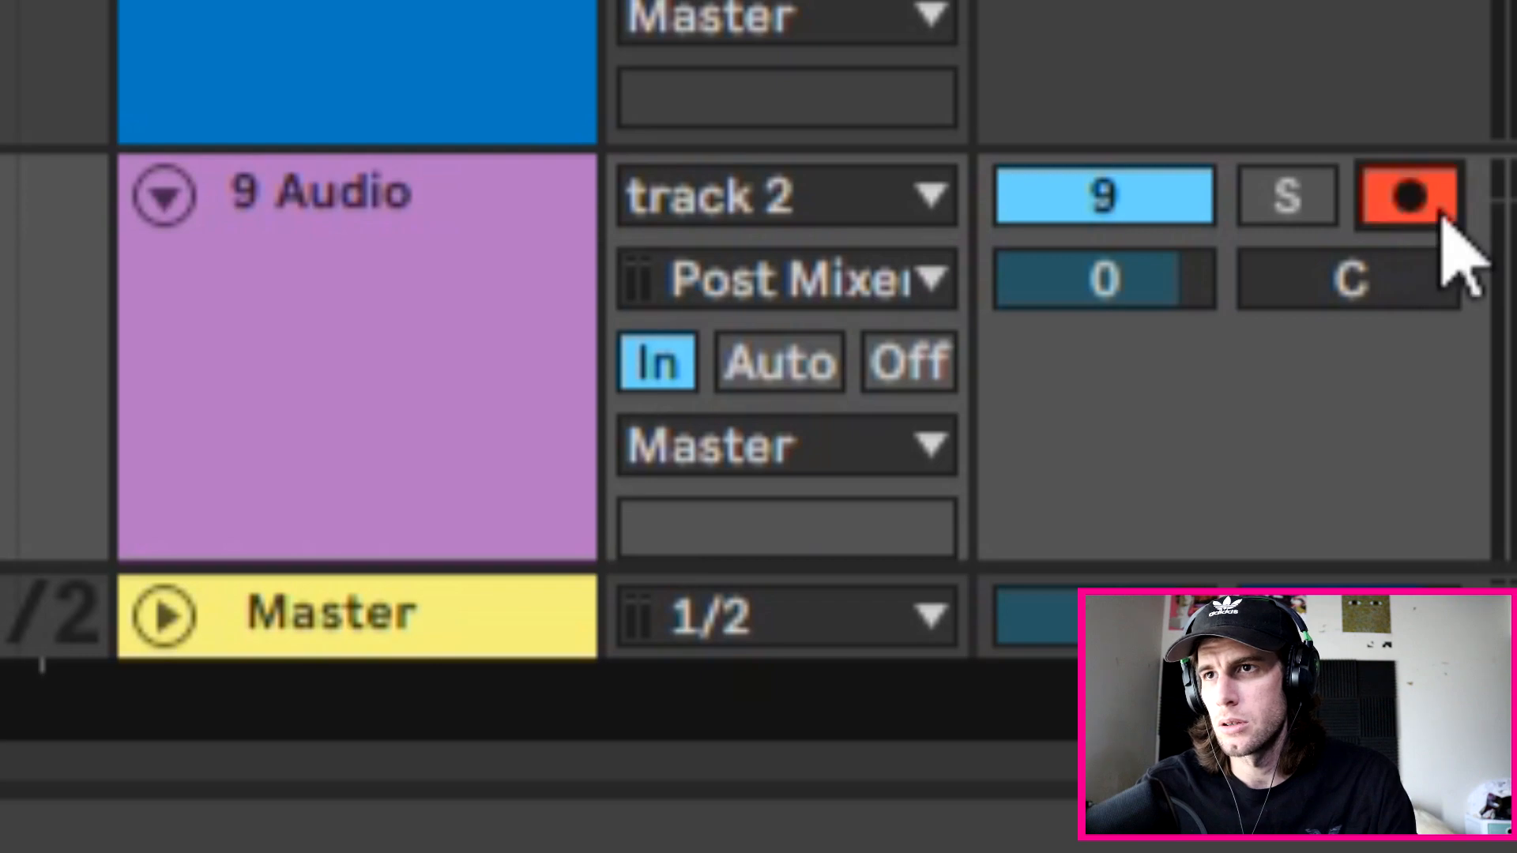